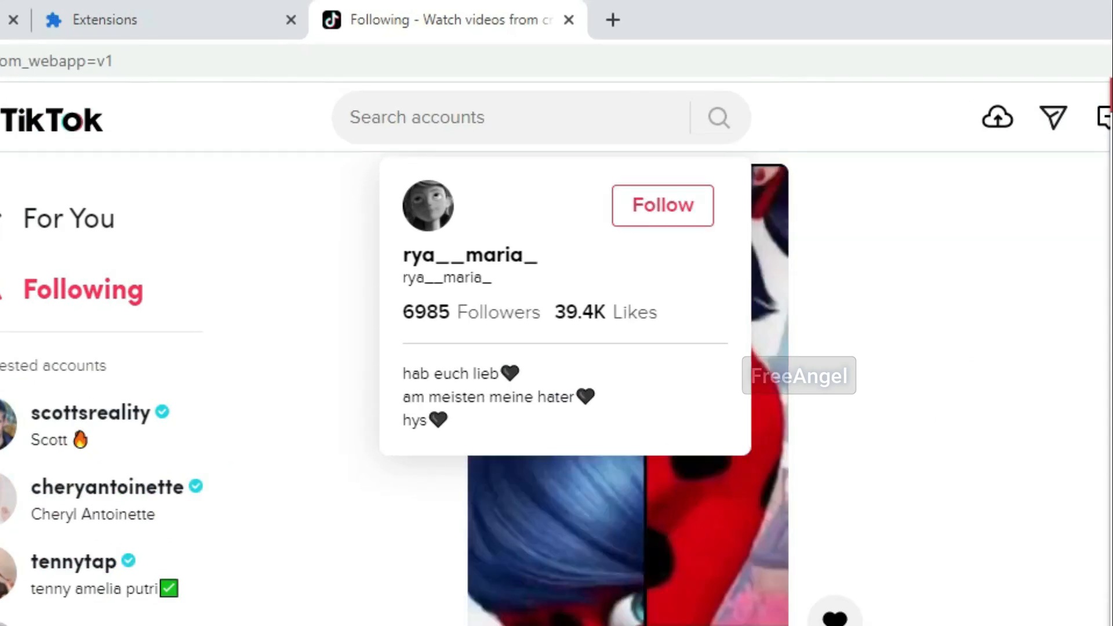
left_click(661, 205)
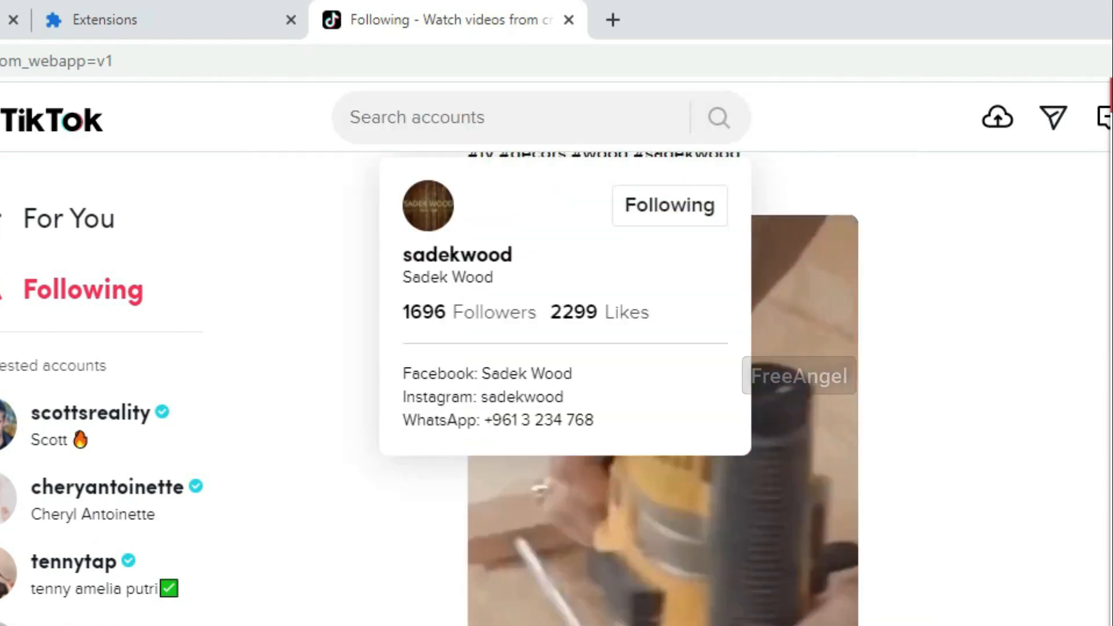
left_click(668, 205)
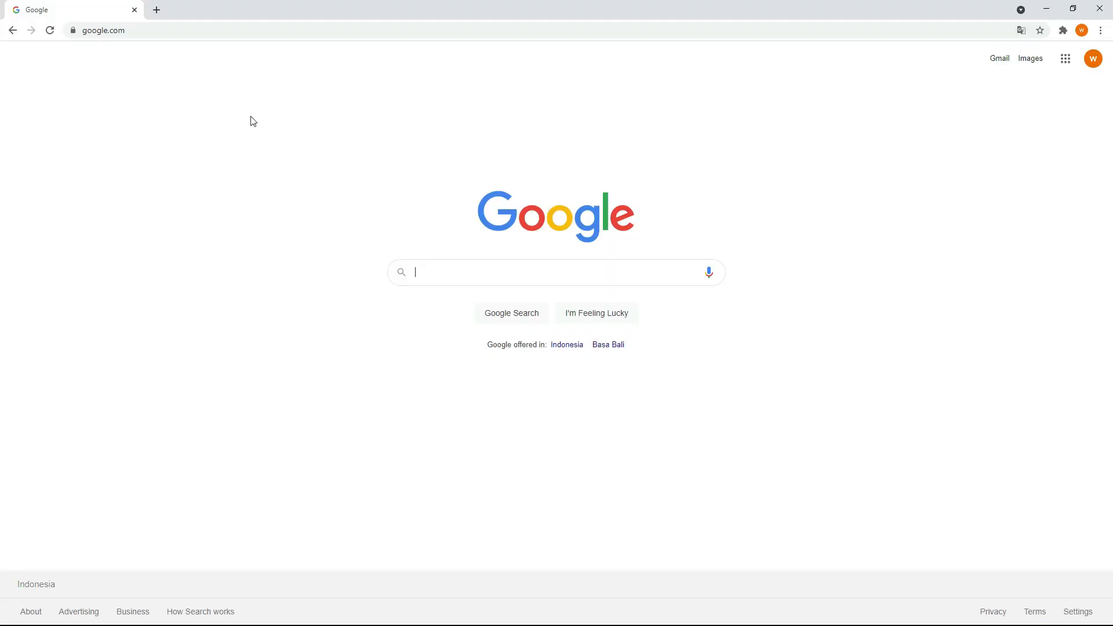
Navigate from the Google start page to tiktok.com via the address bar.
left_click(323, 30)
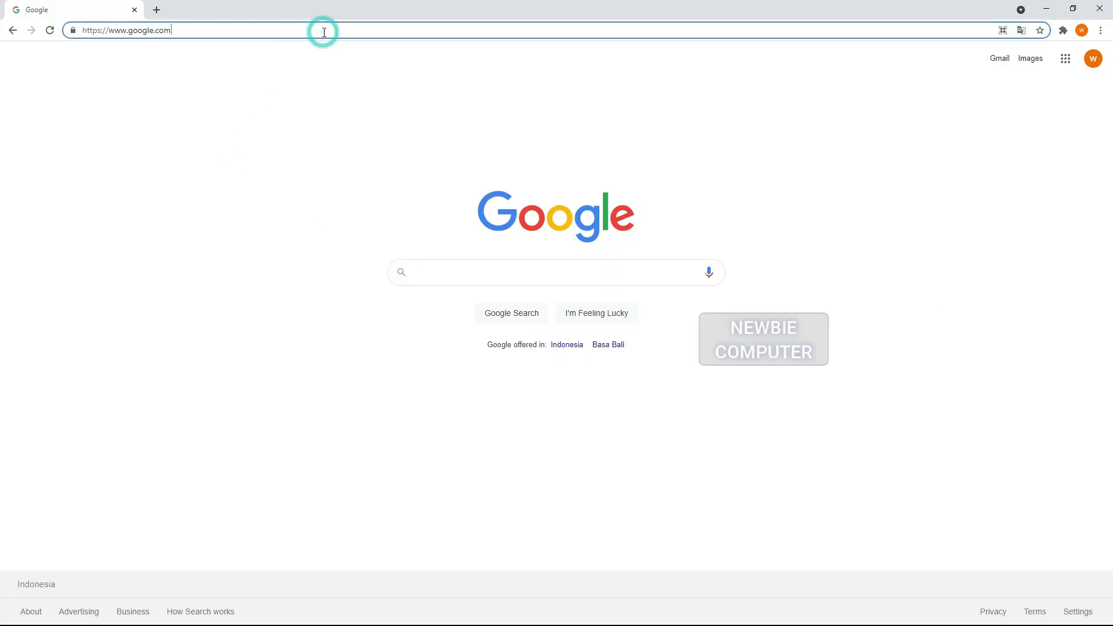
type("translate.google.com")
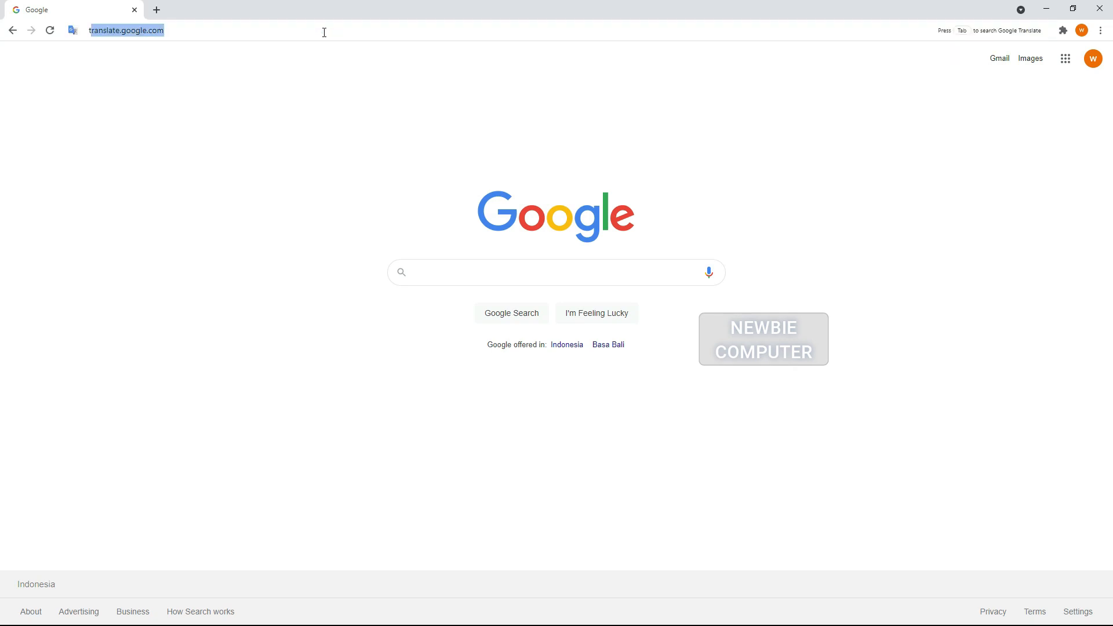
type("tiktok.com")
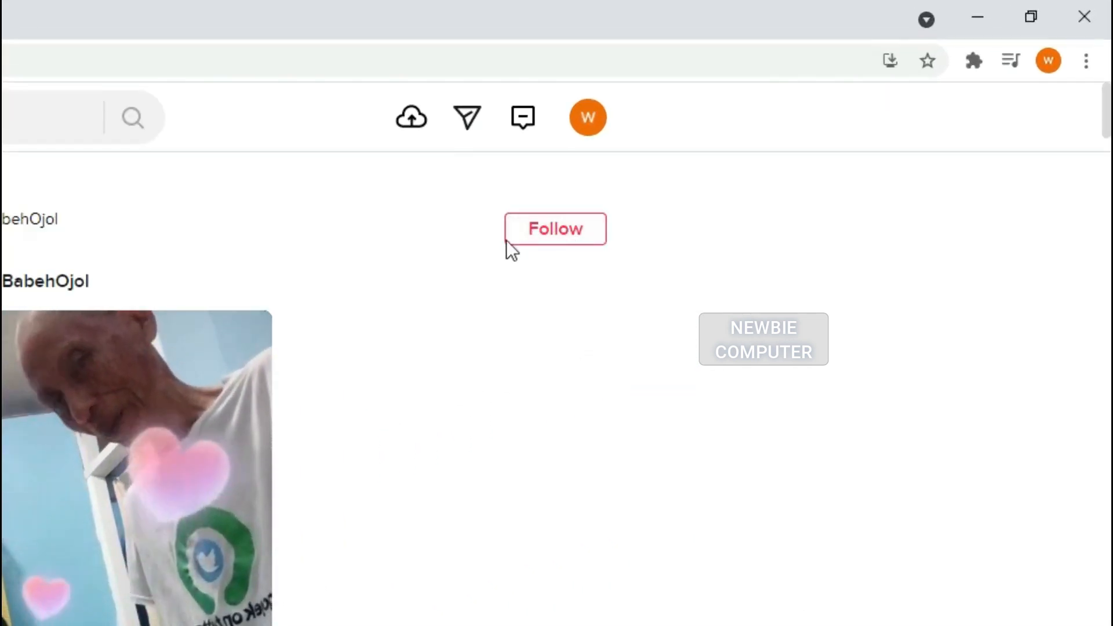
Inspect the BabehOjol post's Follow button and copy its element markup.
right_click(512, 249)
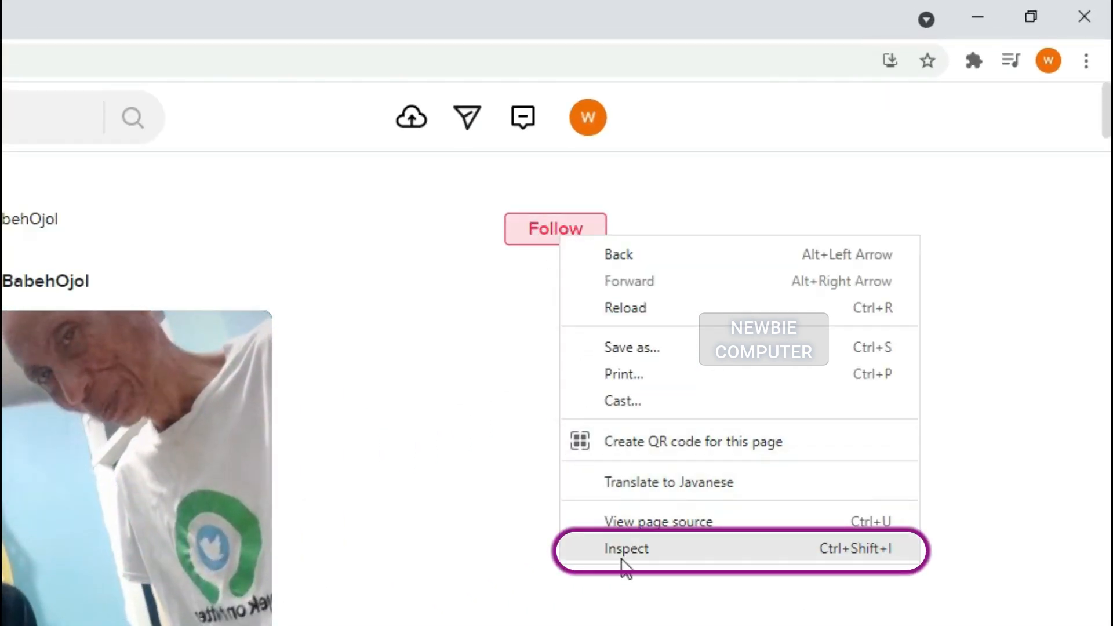
left_click(626, 548)
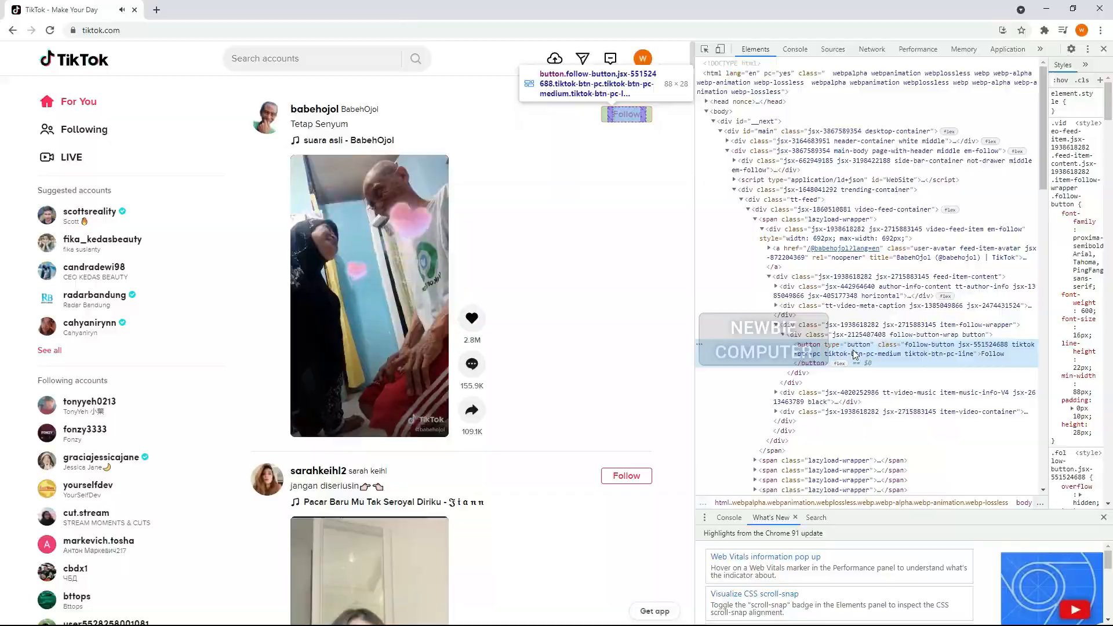
right_click(851, 354)
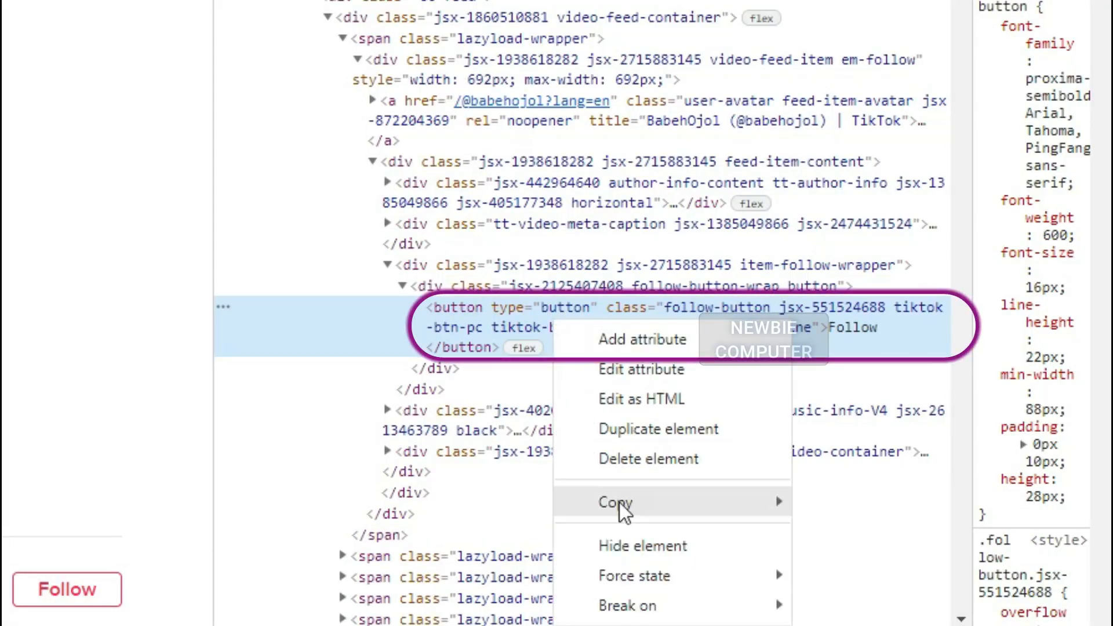
mouse_move(614, 502)
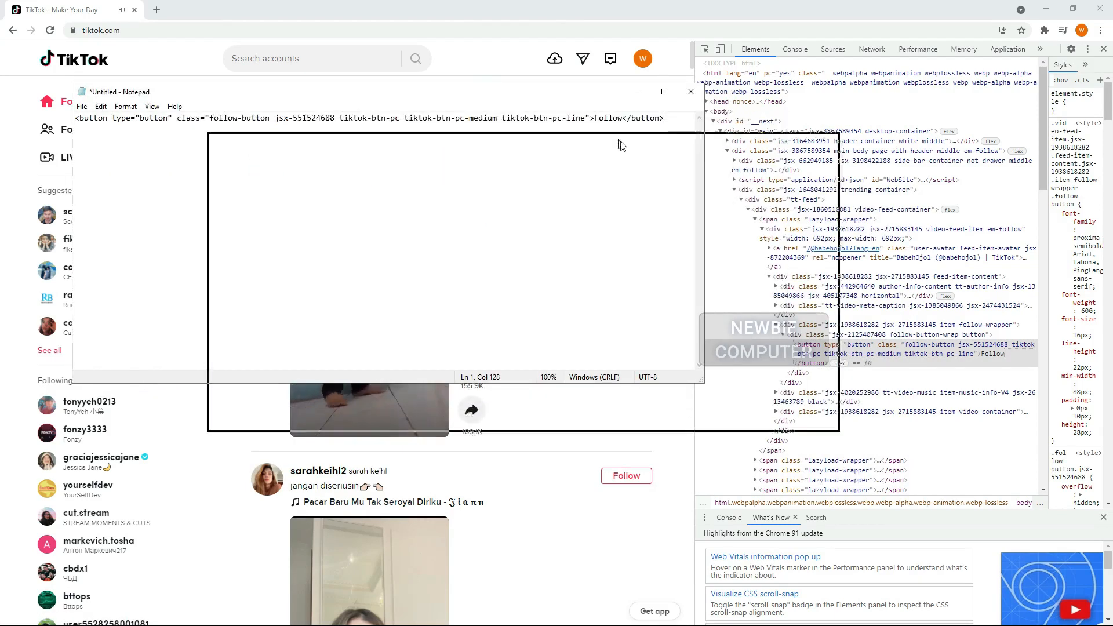
Write var btns = document.querySelector("button.follow-button"); on a new line in Notepad.
left_click(662, 92)
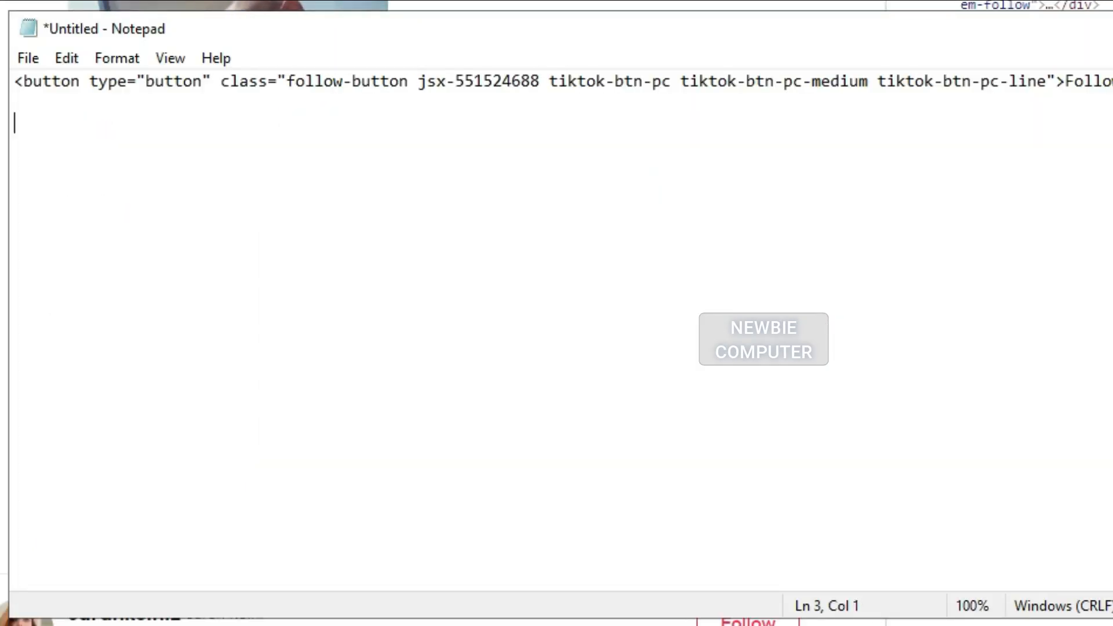
type("var btns")
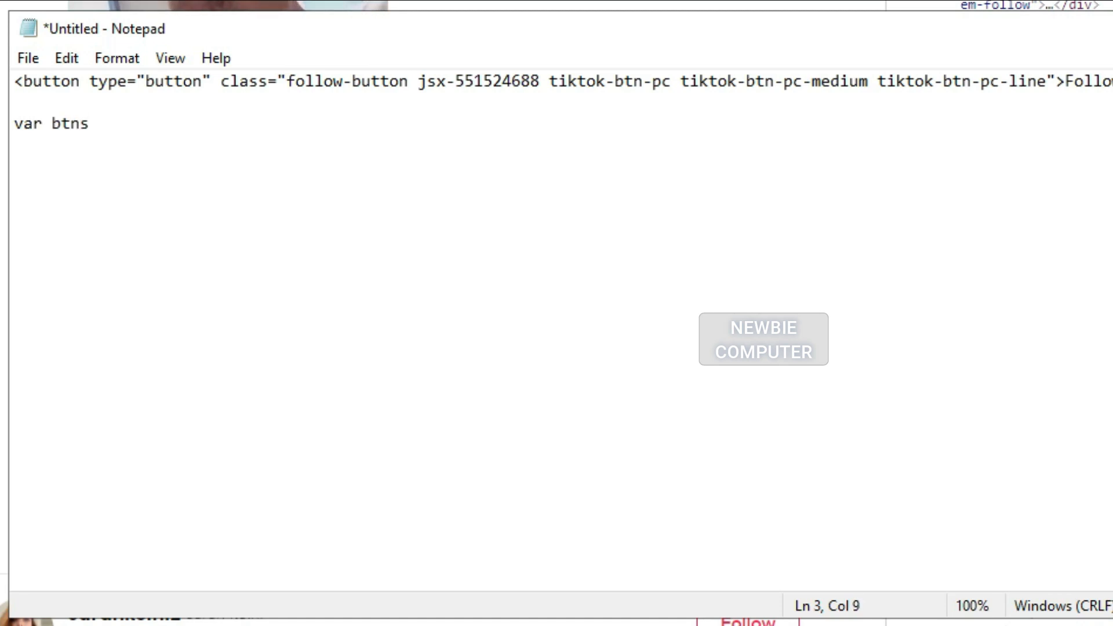
type("= do")
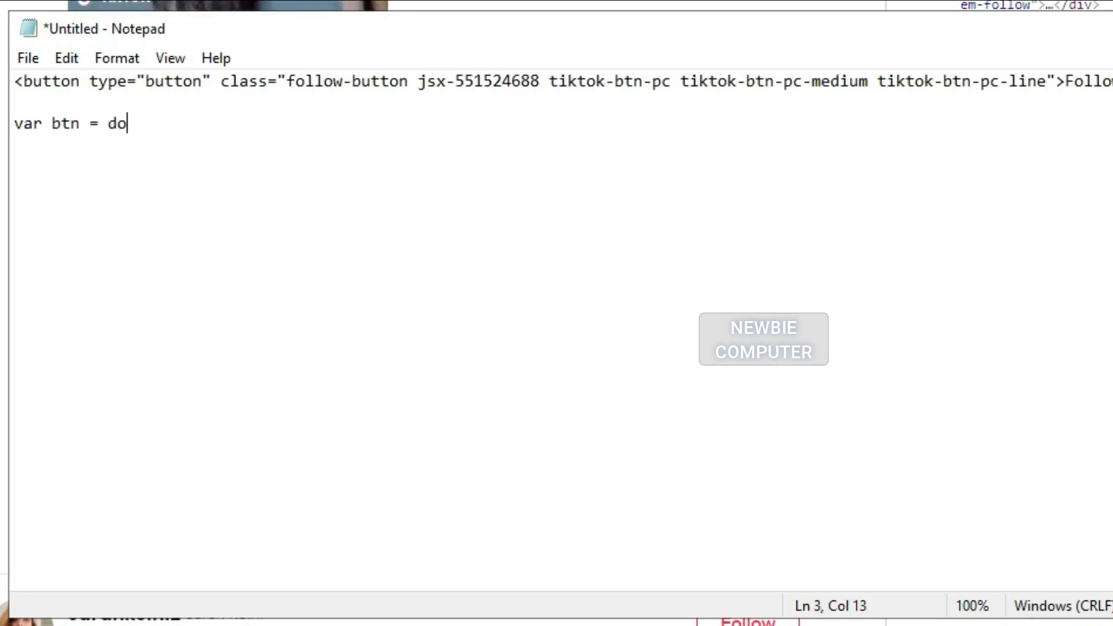
type("cument.querySelector(\"button.")
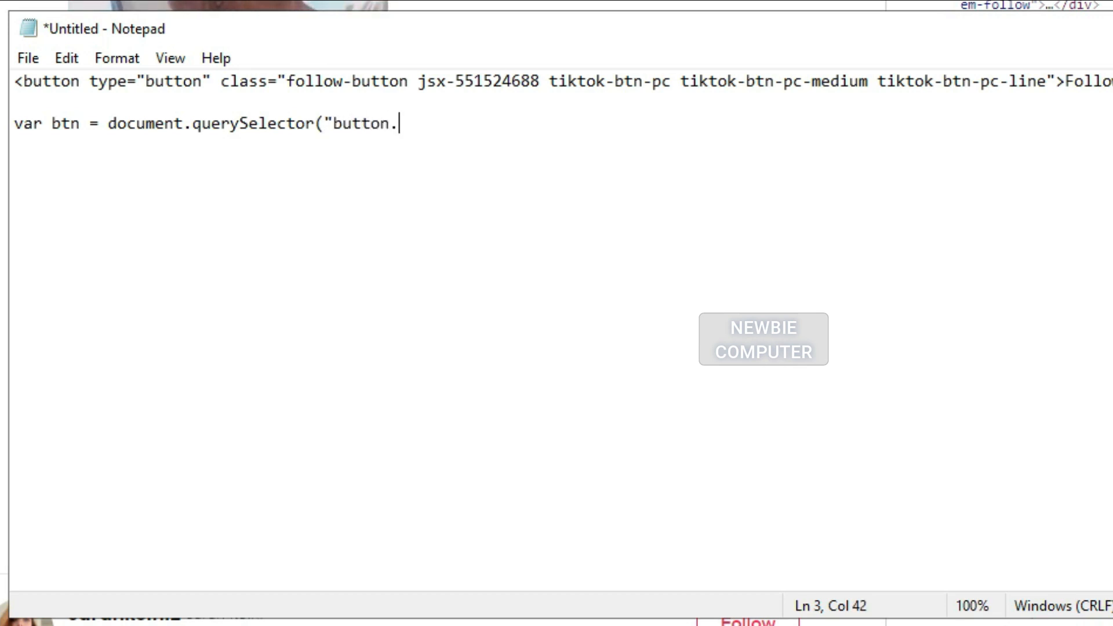
double_click(343, 82)
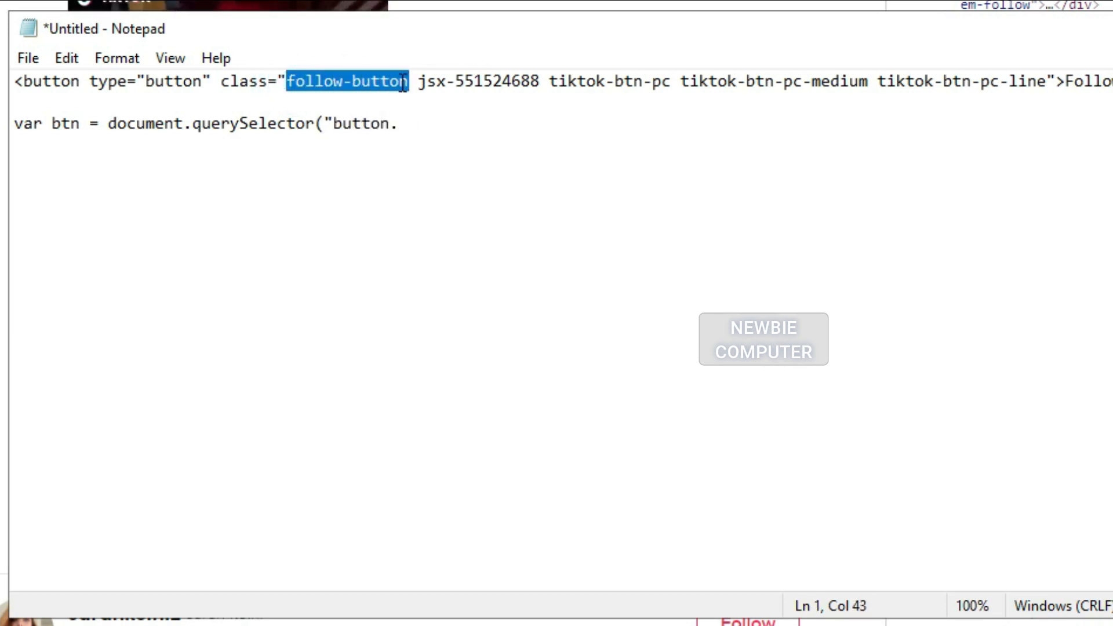
type("follow-button\");")
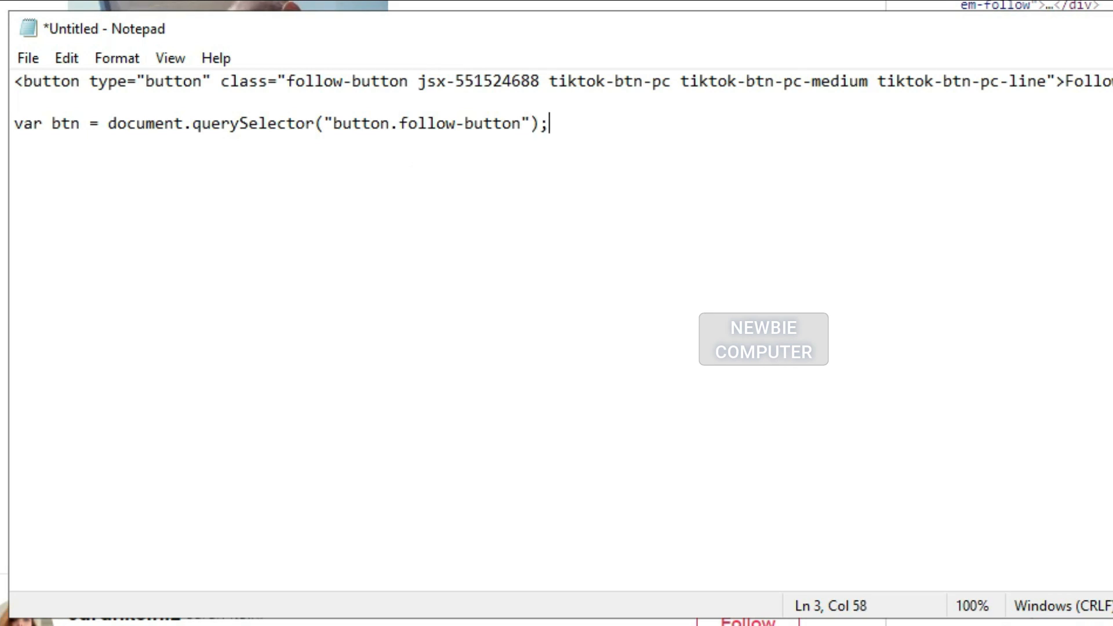
Add btn.click(); beneath the selector line to click the follow button.
type("btn.c")
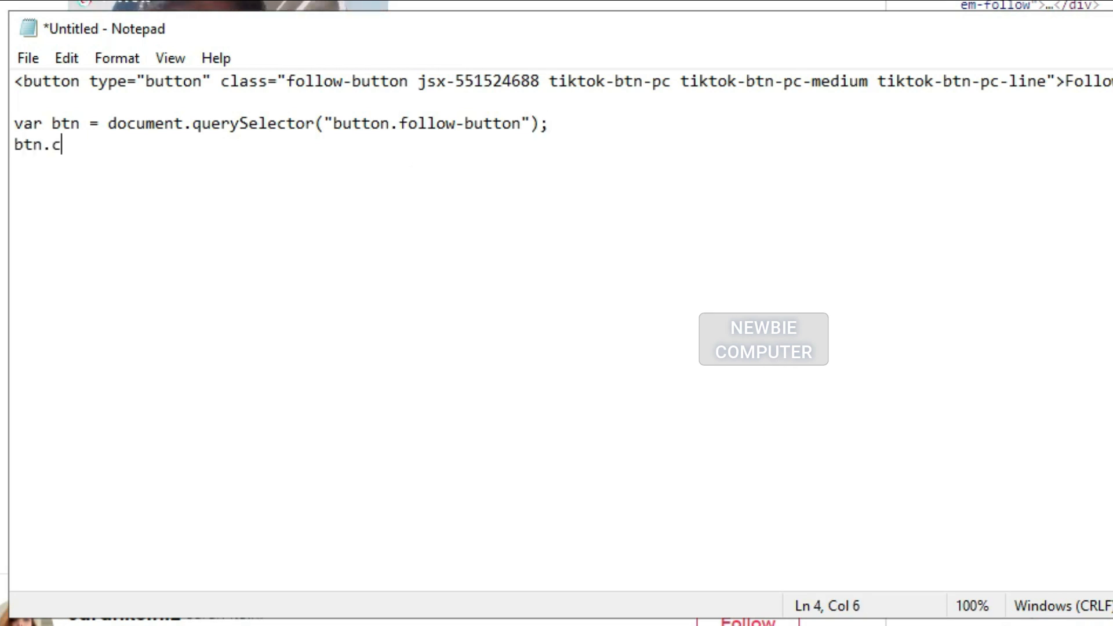
type("lick();")
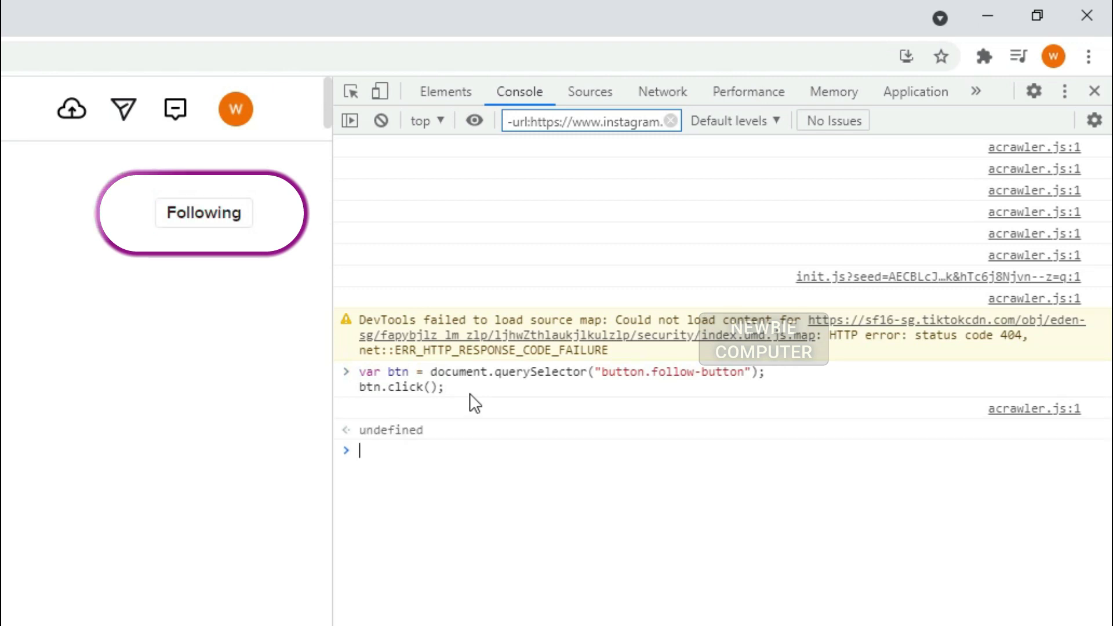
mouse_move(227, 231)
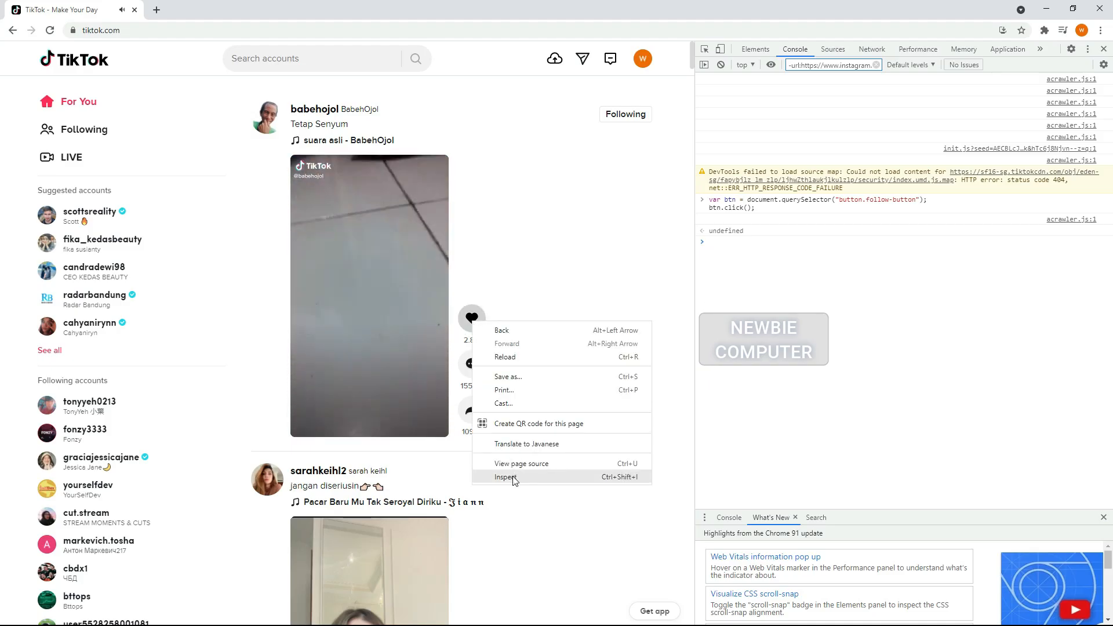
Inspect the like heart icon and copy its SVG element markup for Notepad.
left_click(505, 477)
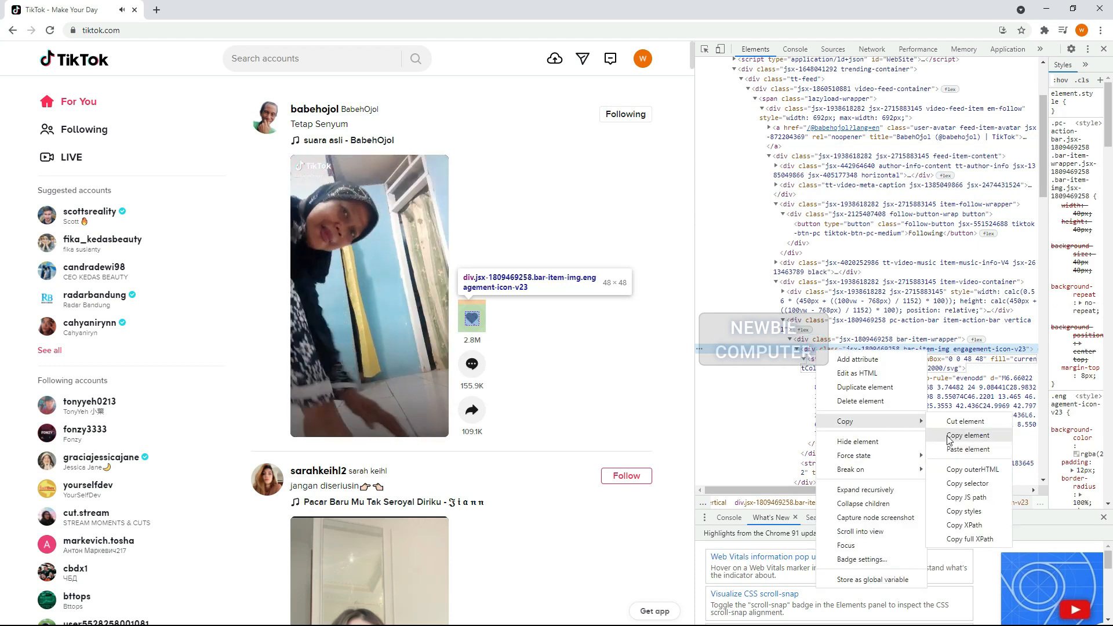
left_click(967, 435)
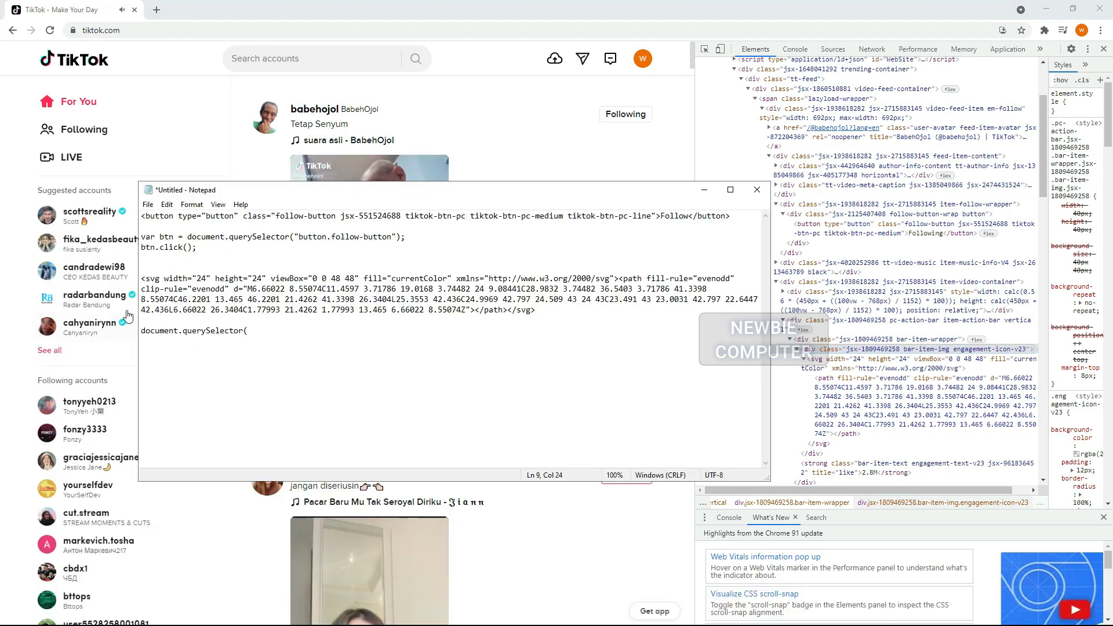
Write var div = document.querySelector('div.engagement-icon-v23'); in the enlarged note.
left_click_drag(142, 278, 534, 310)
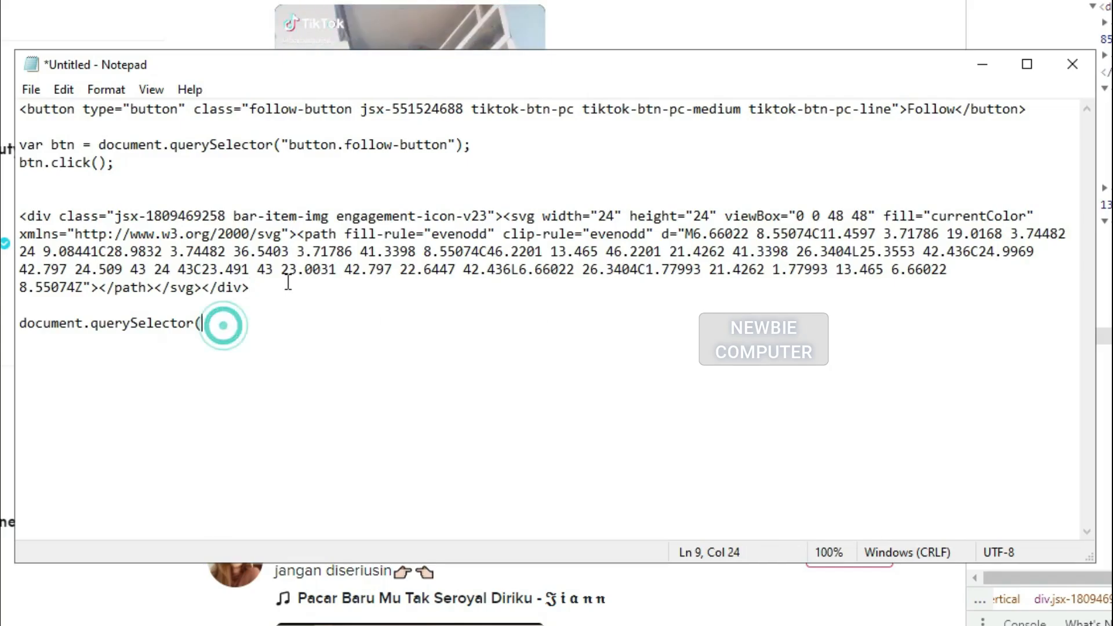
type("var div")
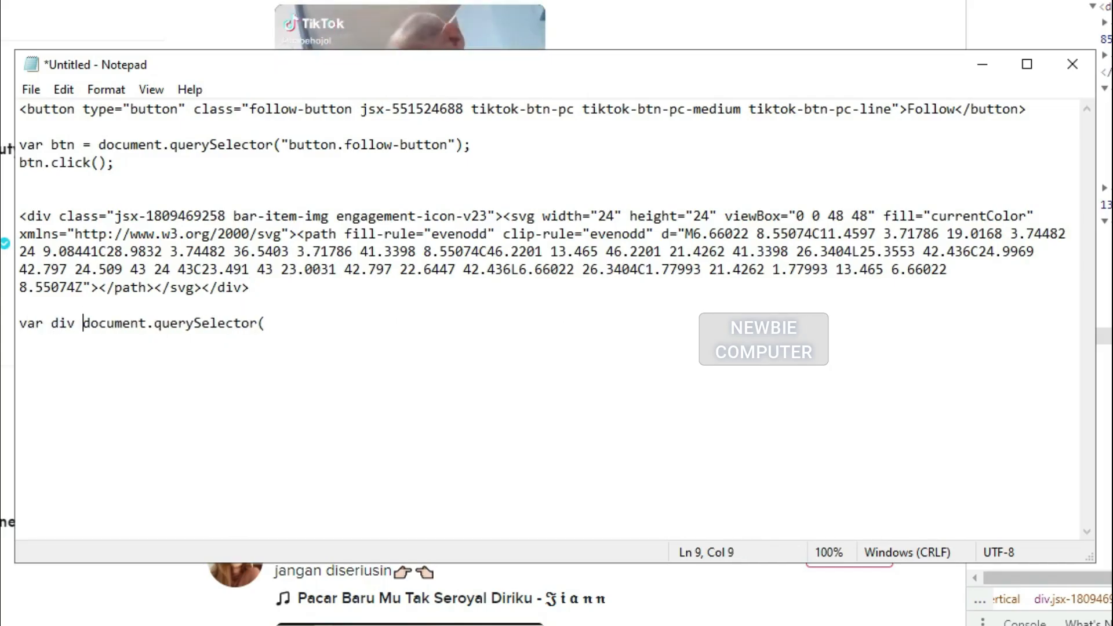
type("= document.querySelector('div")
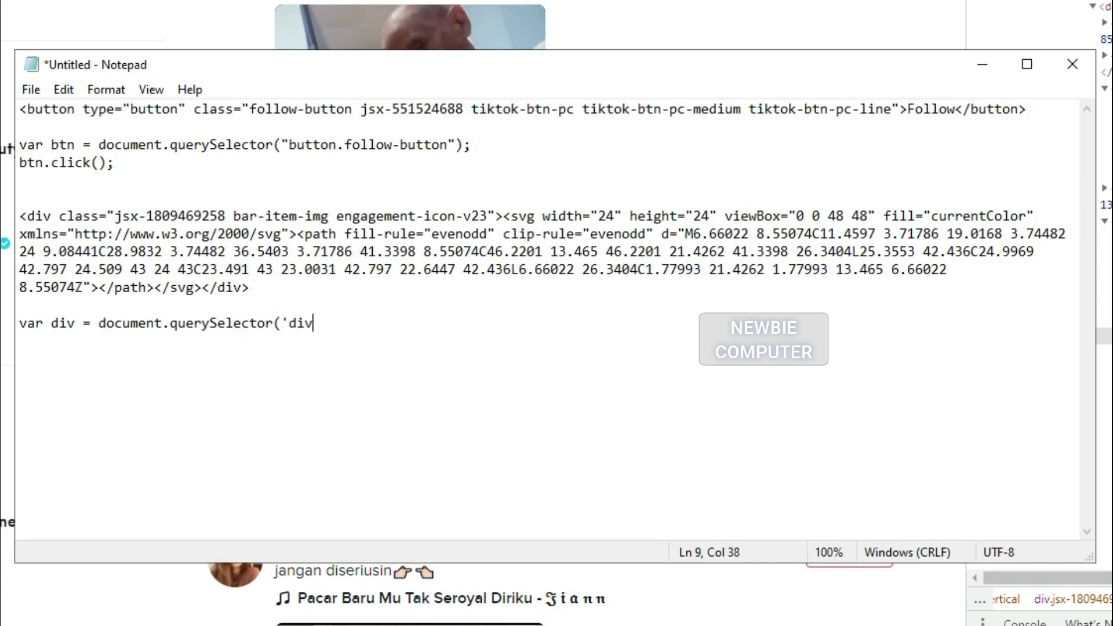
type(".")
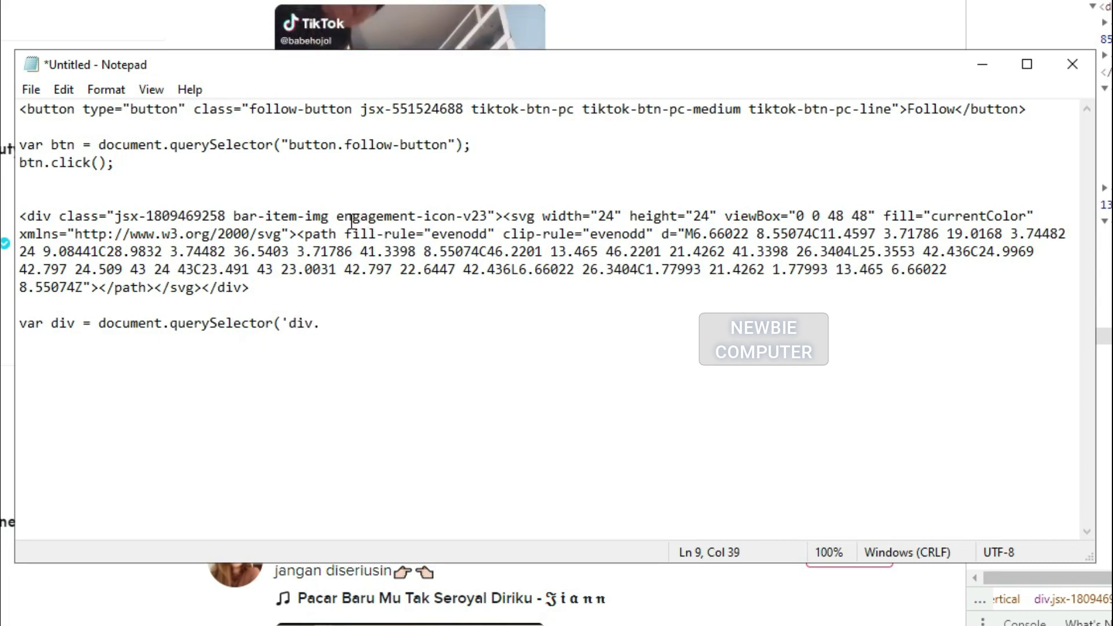
double_click(411, 216)
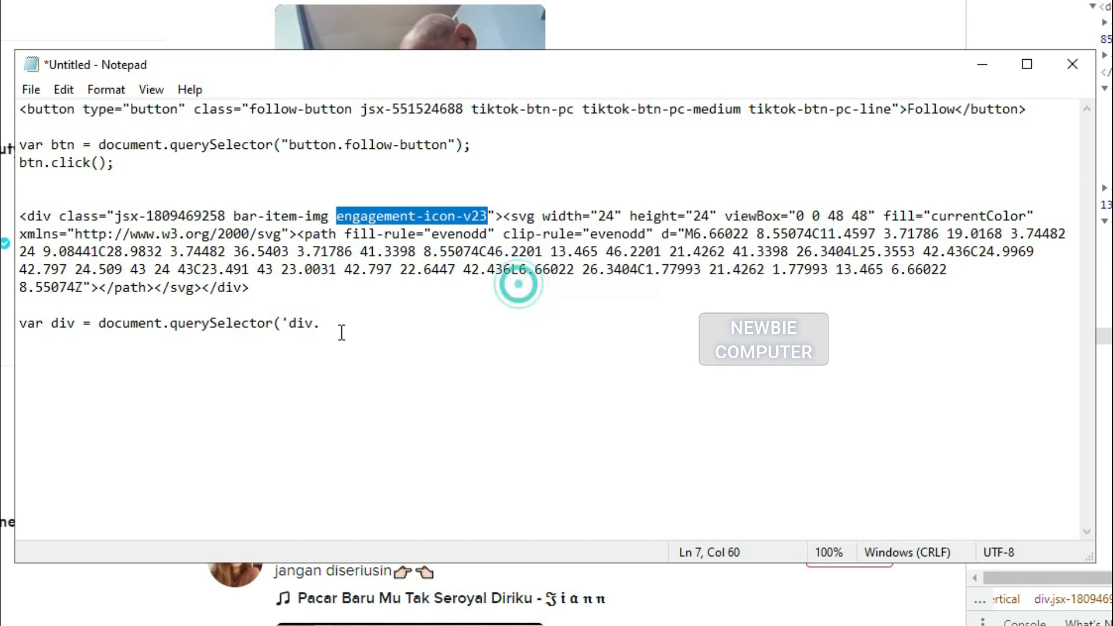
type("engagement-icon-v23');")
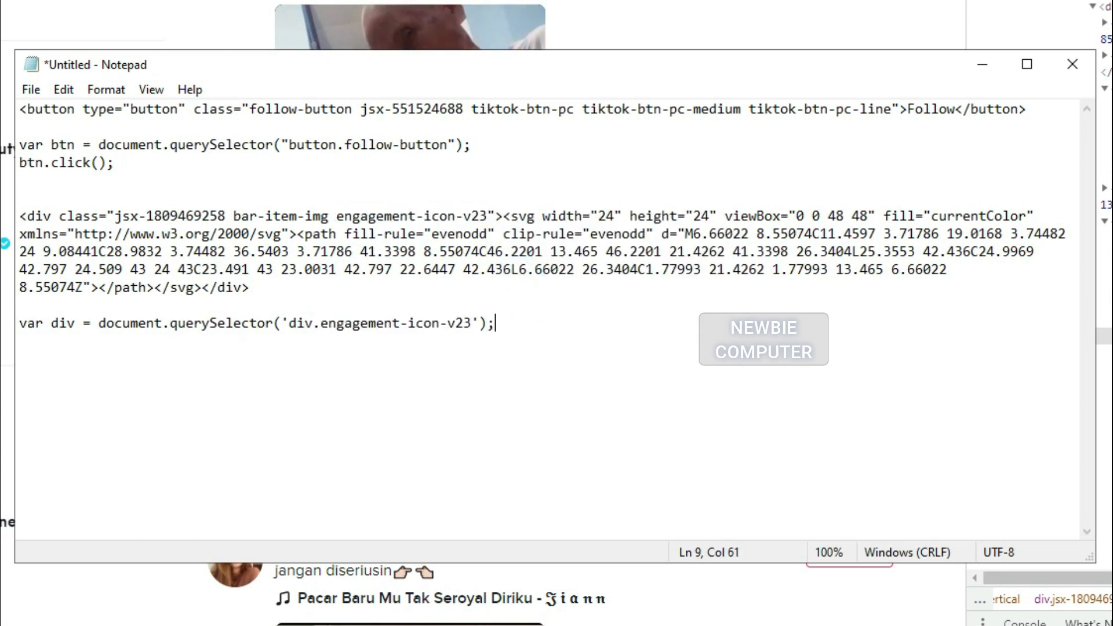
key("enter")
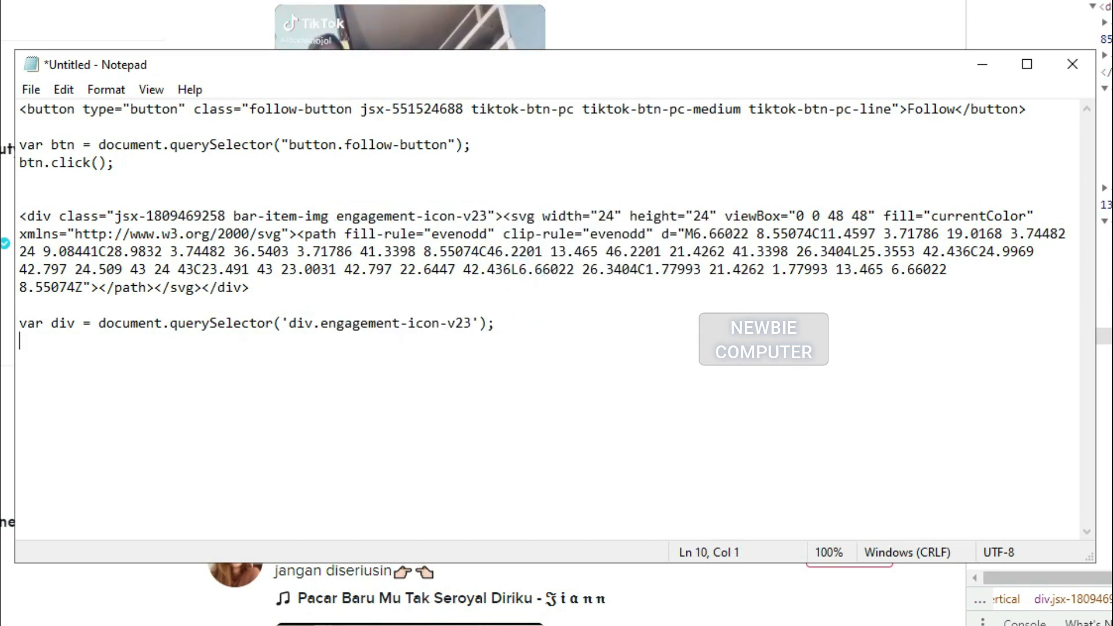
Add var svg and div.click(); lines below the engagement-icon selector.
type("var svg")
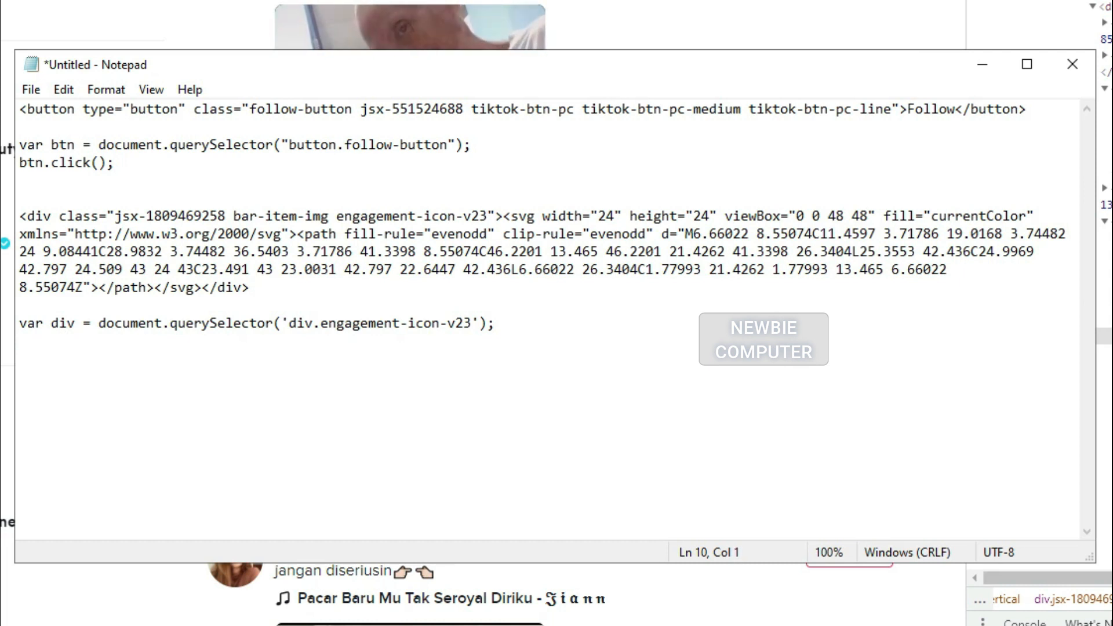
type("div.click();")
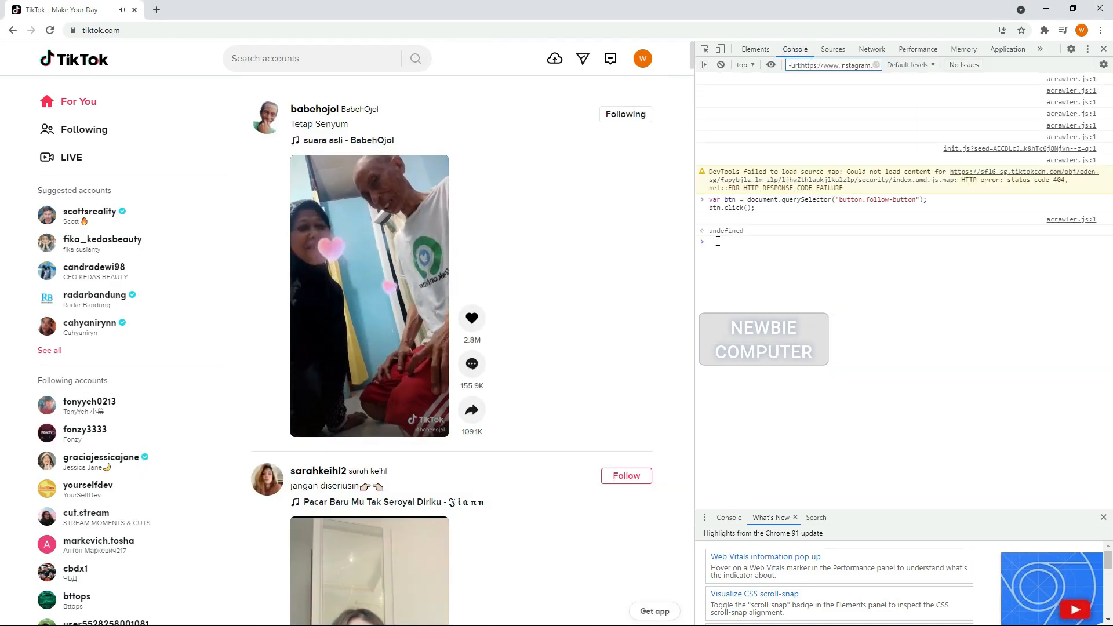
Run the engagement-icon-v23 selector and div.click() in the console to like the first video.
type("var div = document.querySelector('div.engagement-icon-v23');")
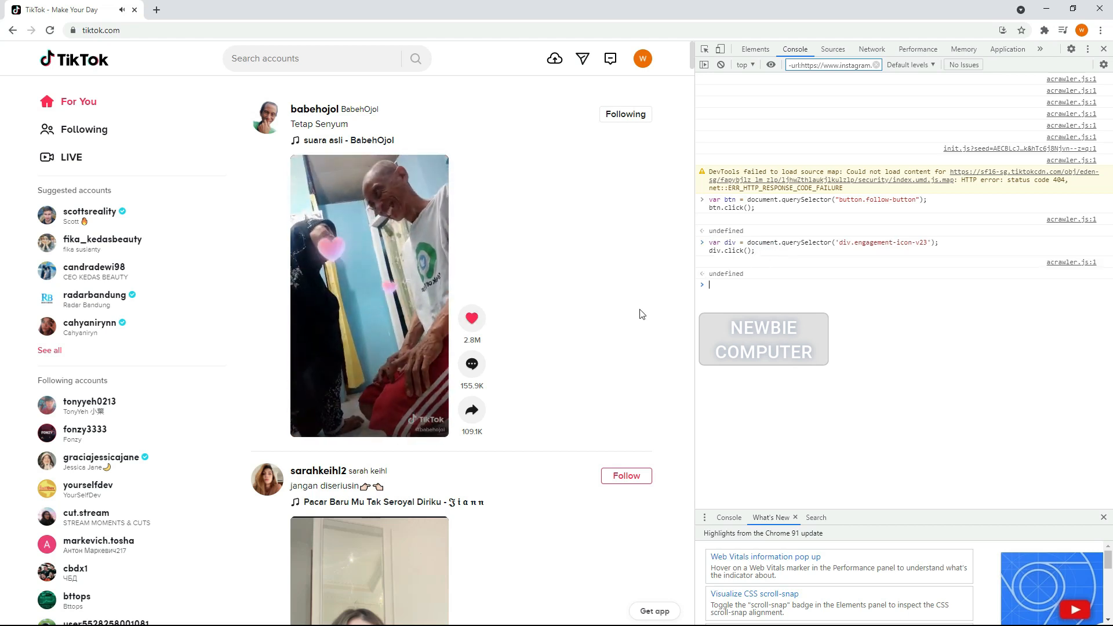
left_click(471, 317)
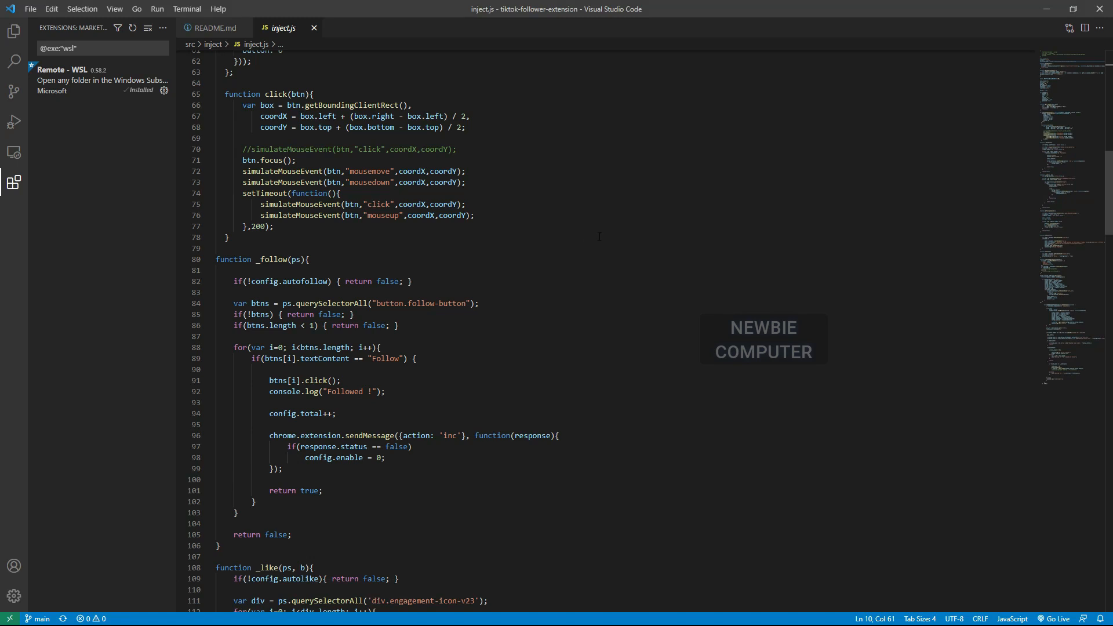
scroll("down", 3)
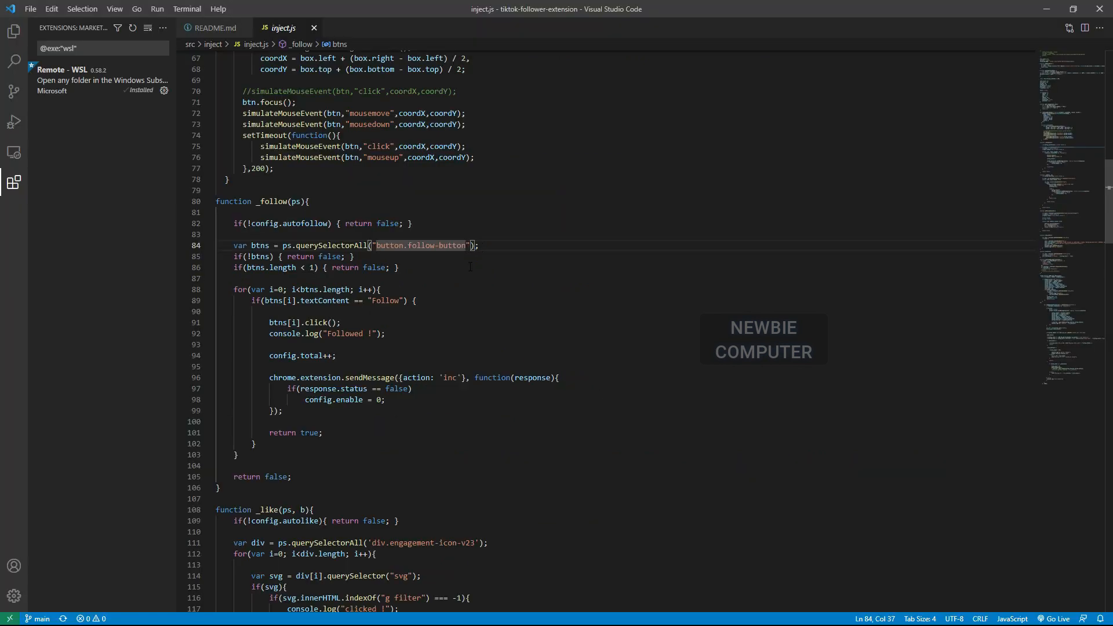
scroll("down", 3)
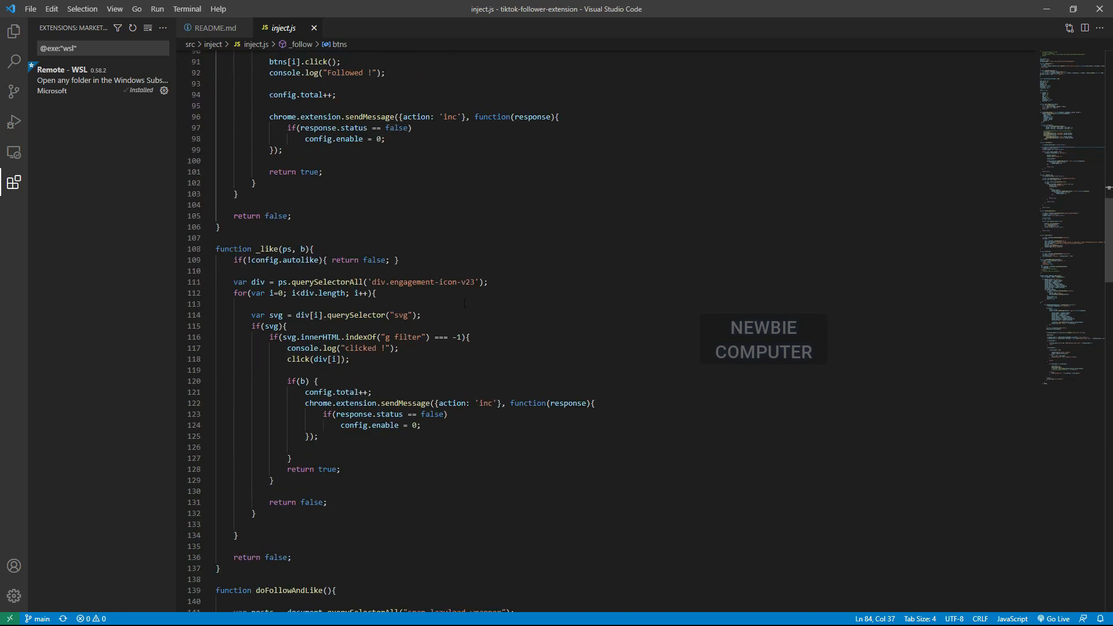
double_click(423, 282)
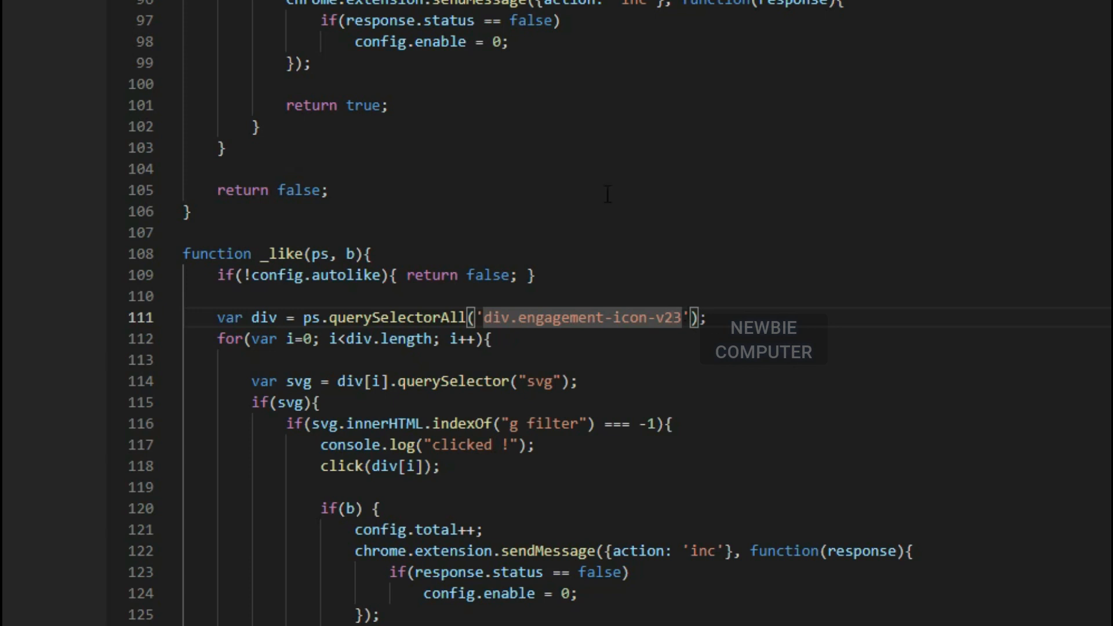
mouse_move(806, 354)
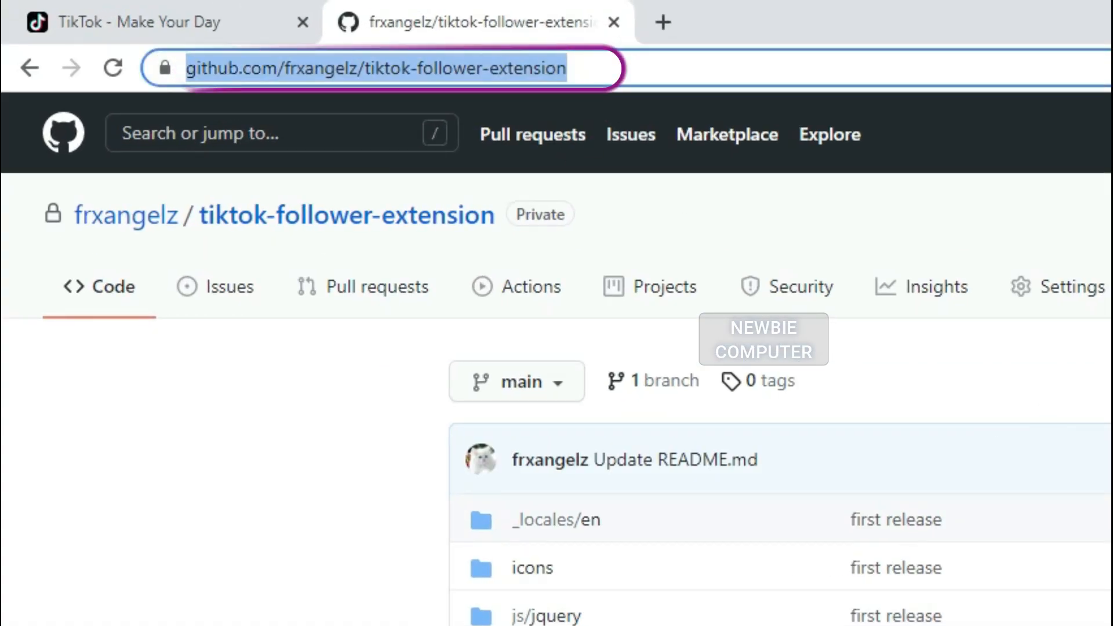
Download the tiktok-follower-extension repository as a ZIP into Downloads.
left_click(687, 169)
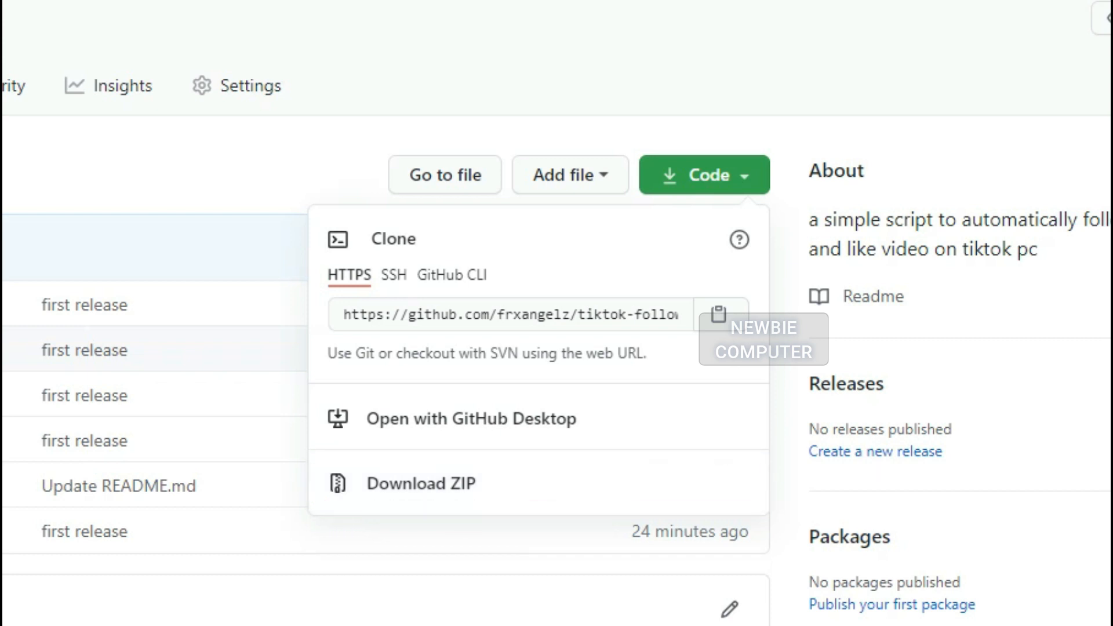
left_click(420, 483)
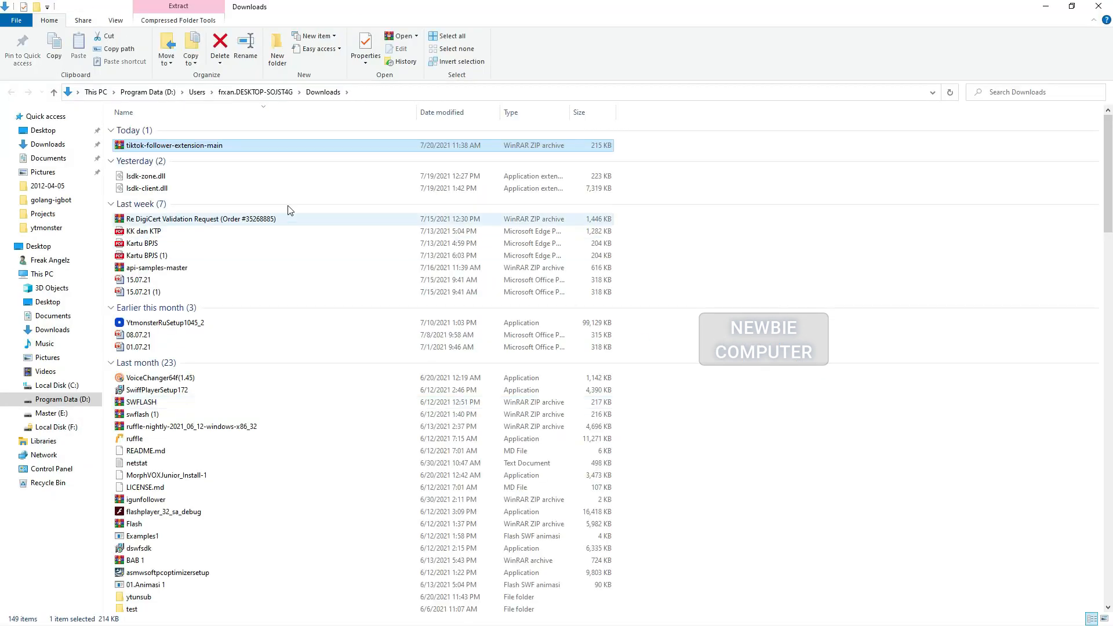
right_click(174, 145)
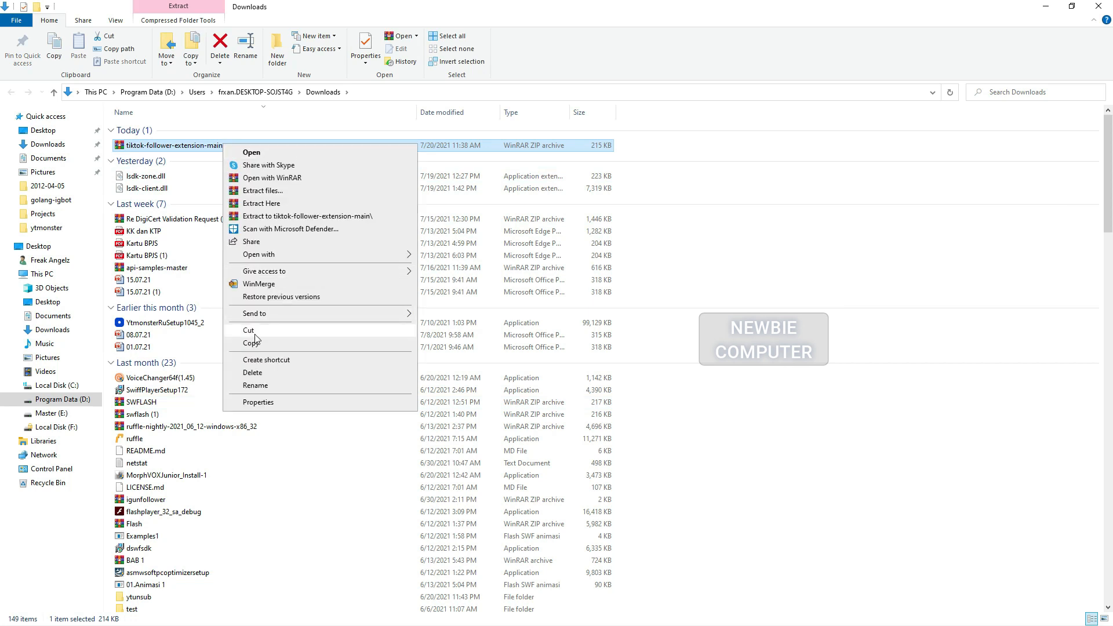
Paste the tiktok-follower-extension-main ZIP into E:\temp and extract its files.
left_click(222, 595)
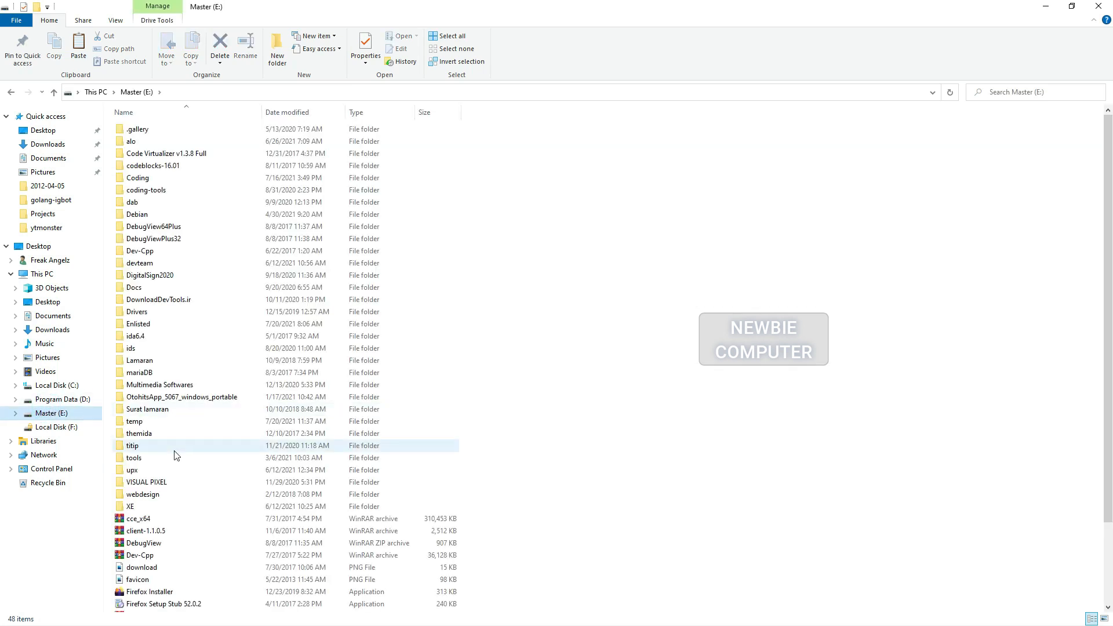
right_click(426, 284)
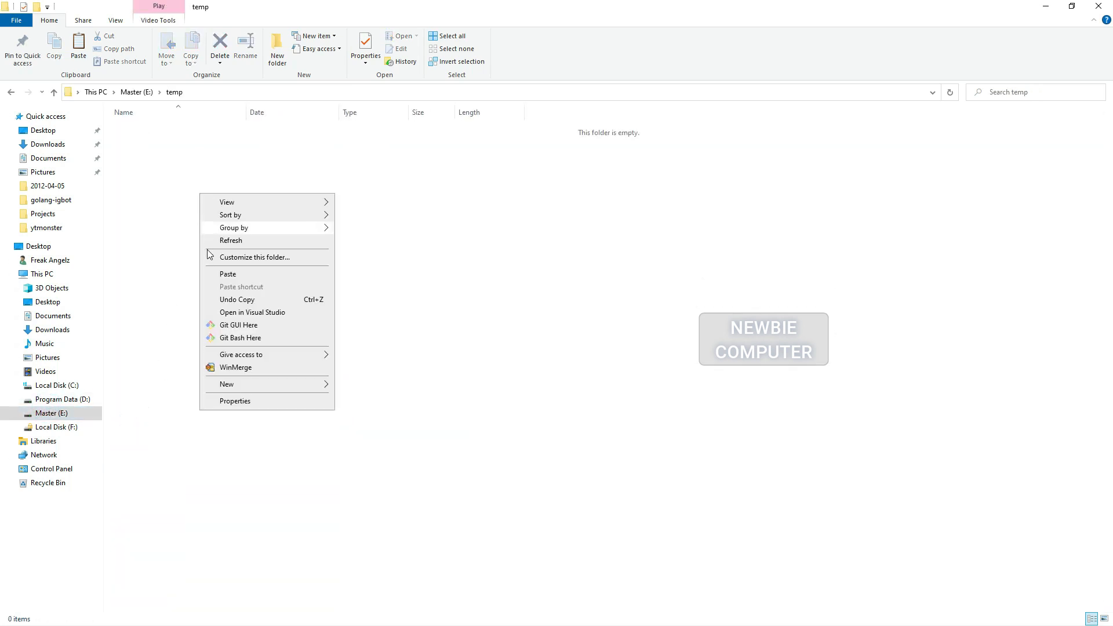
left_click(228, 273)
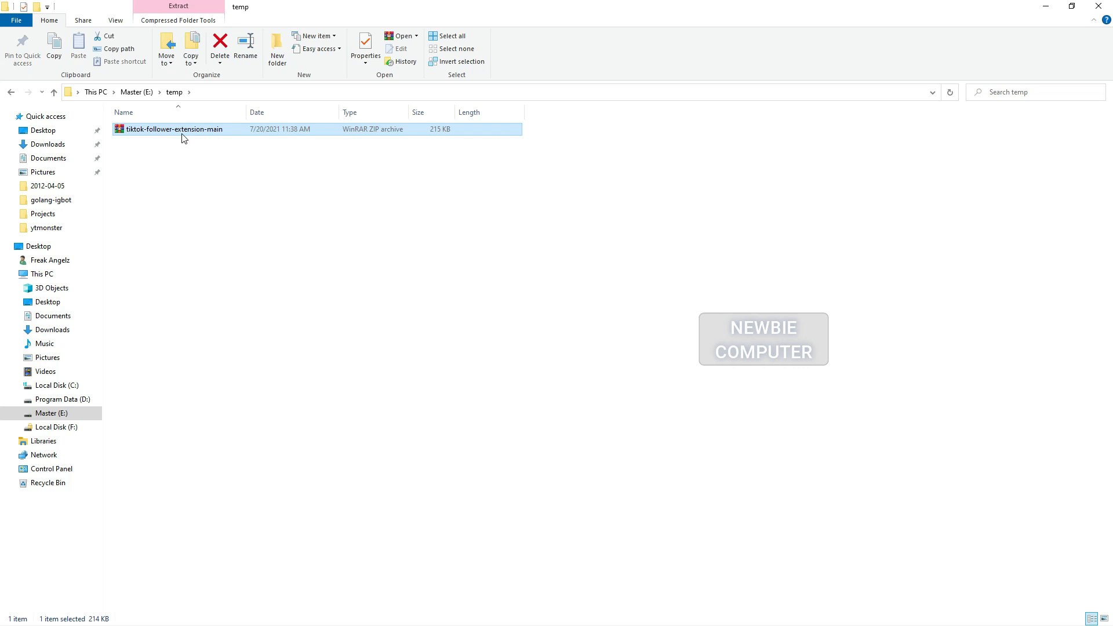
right_click(183, 136)
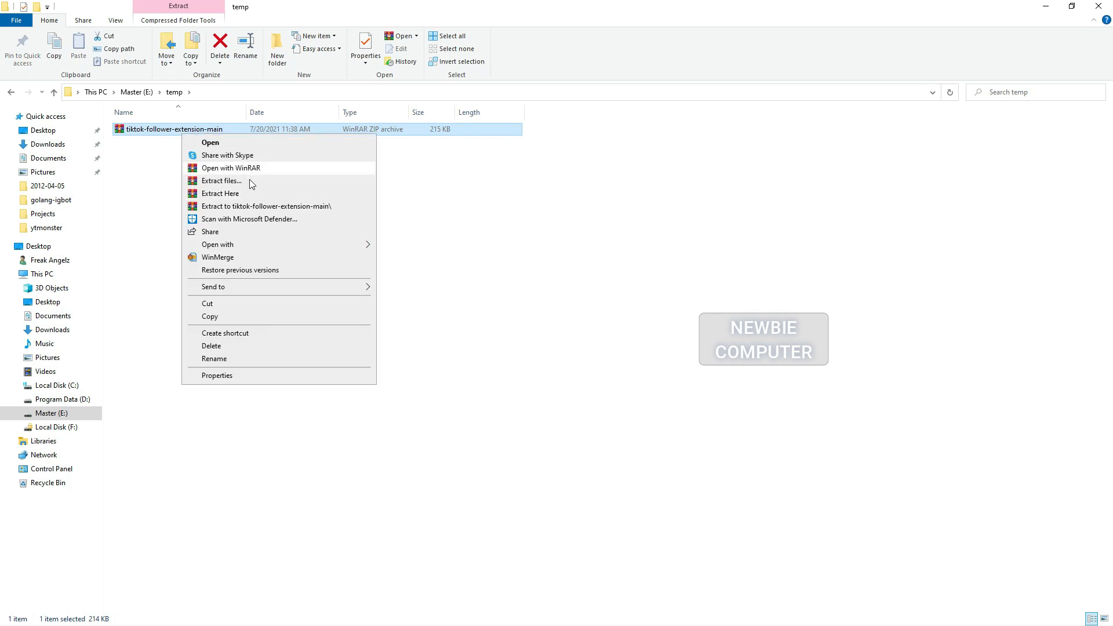
left_click(220, 193)
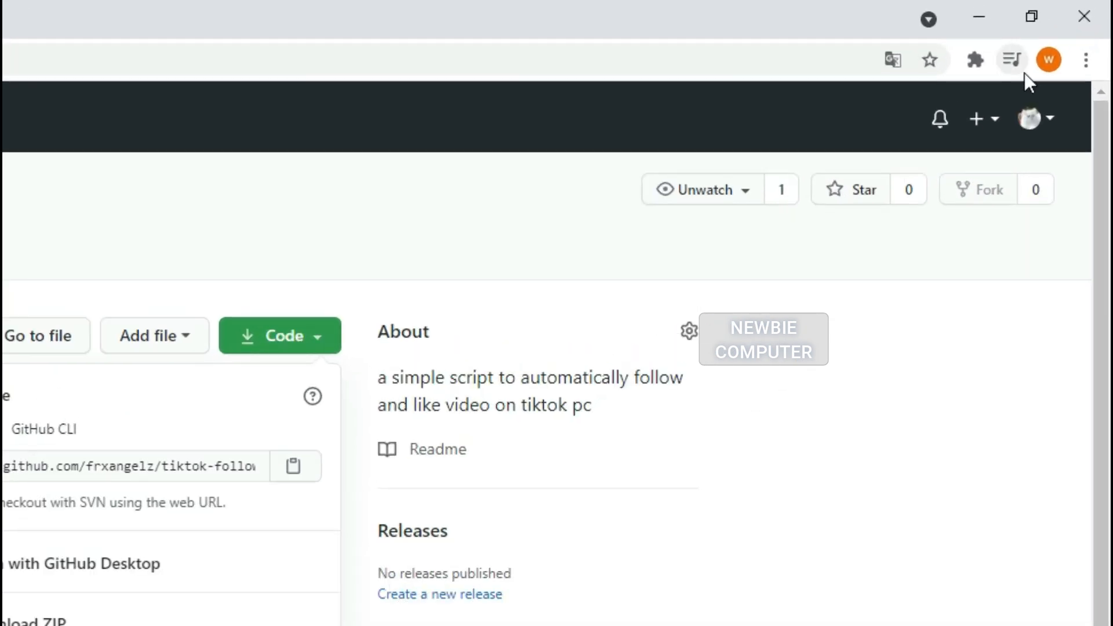
Reach Chrome's Extensions management page through Settings.
left_click(1084, 60)
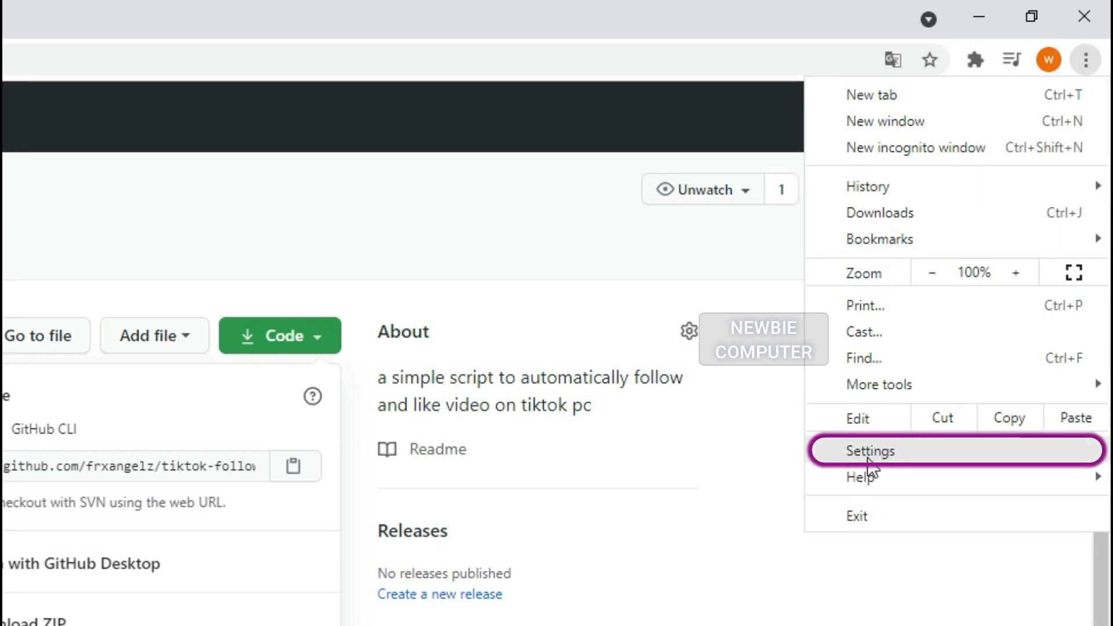
left_click(869, 451)
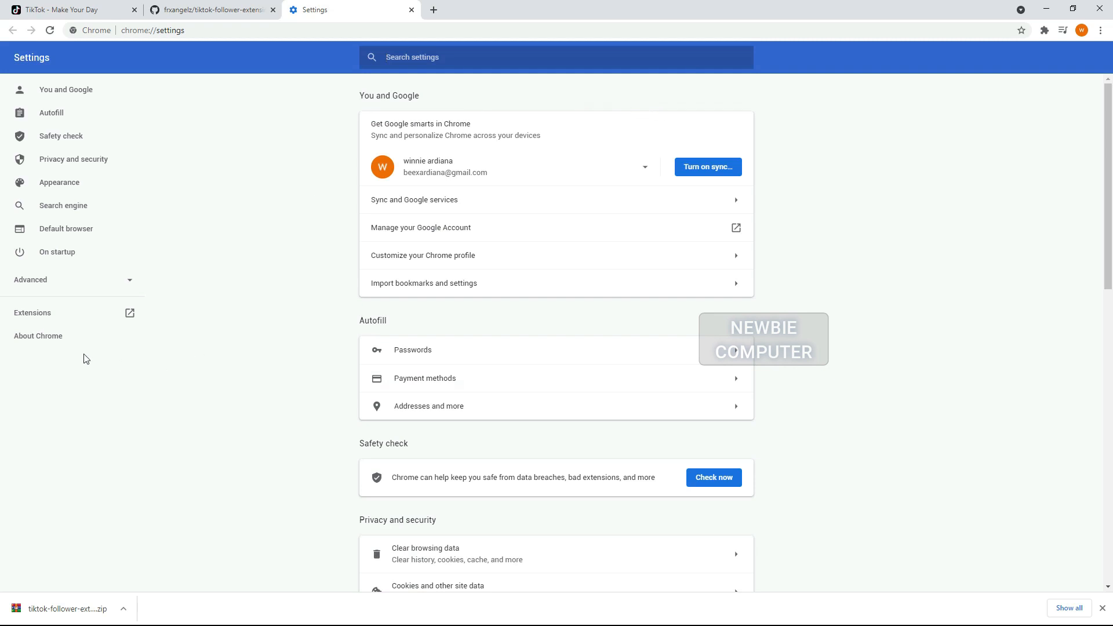
mouse_move(32, 313)
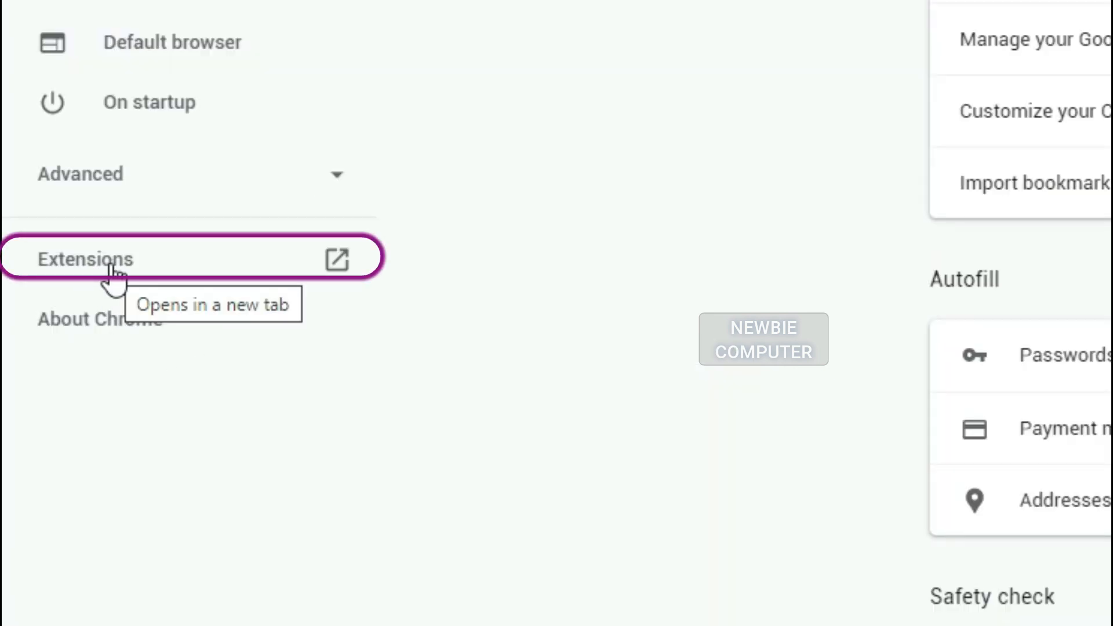
left_click(85, 259)
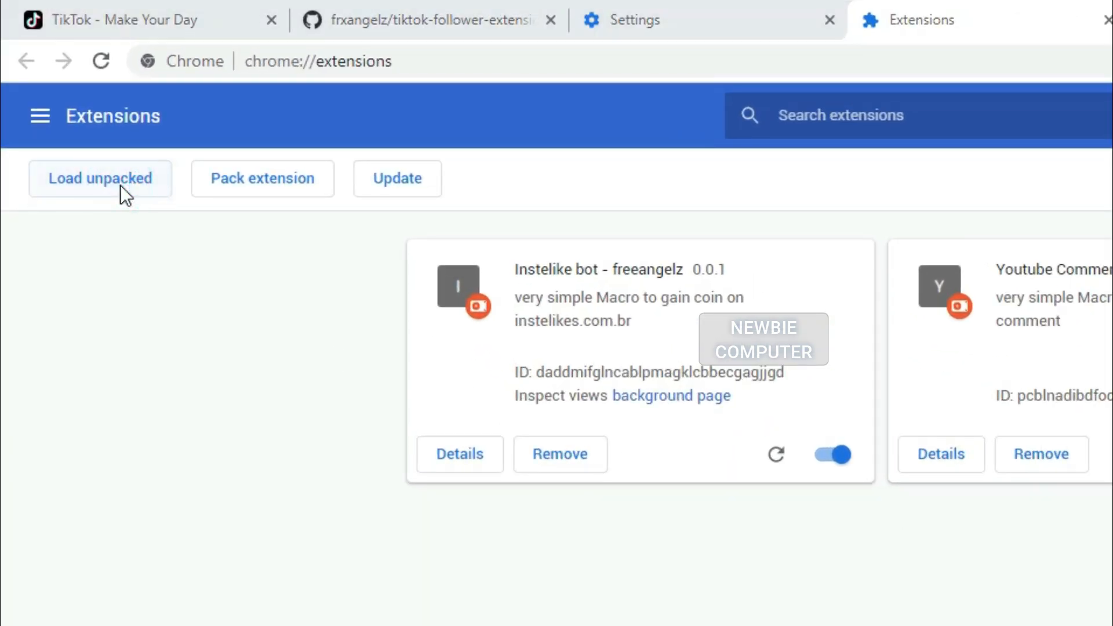
Load E:\temp\tiktok-follower-extension-main as an unpacked extension and enable Tiktok : Autofollow-like 0.0.2.
left_click(100, 178)
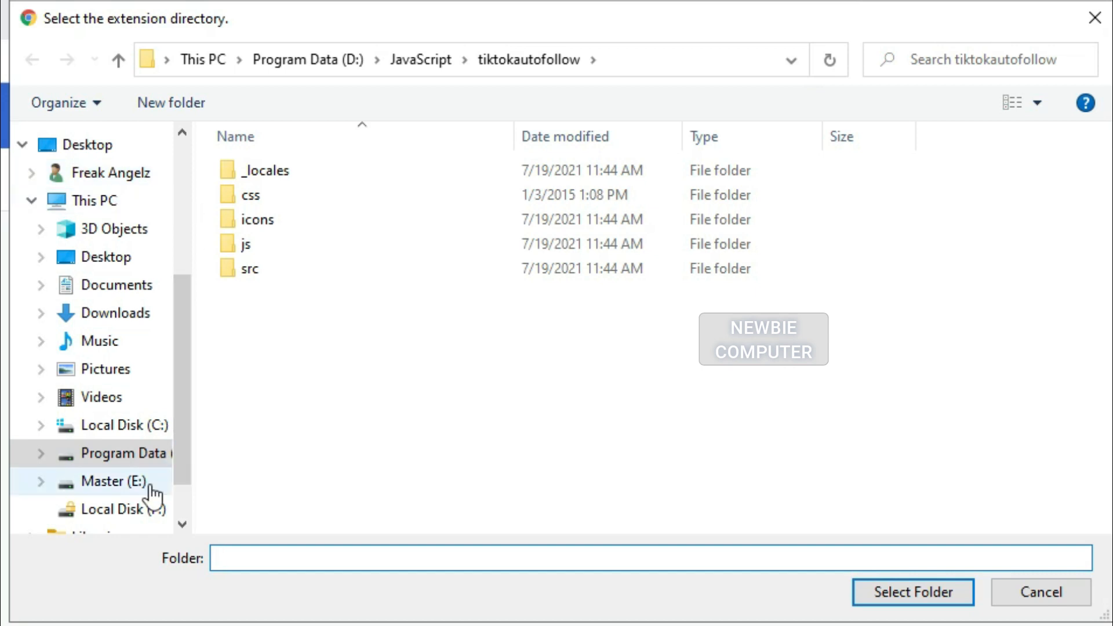
left_click(107, 481)
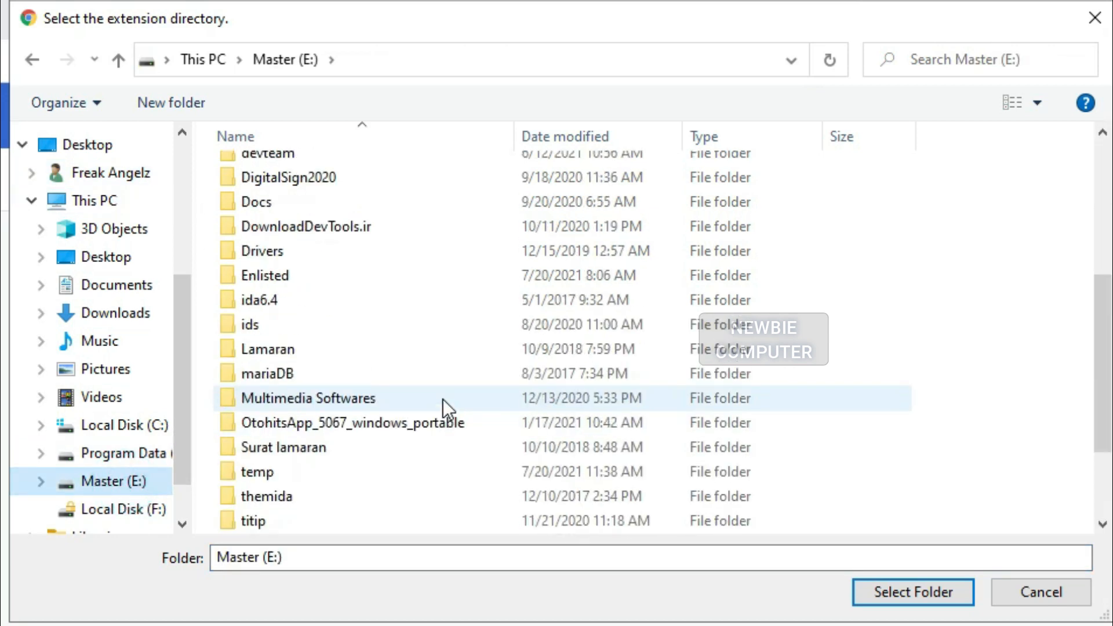
double_click(255, 471)
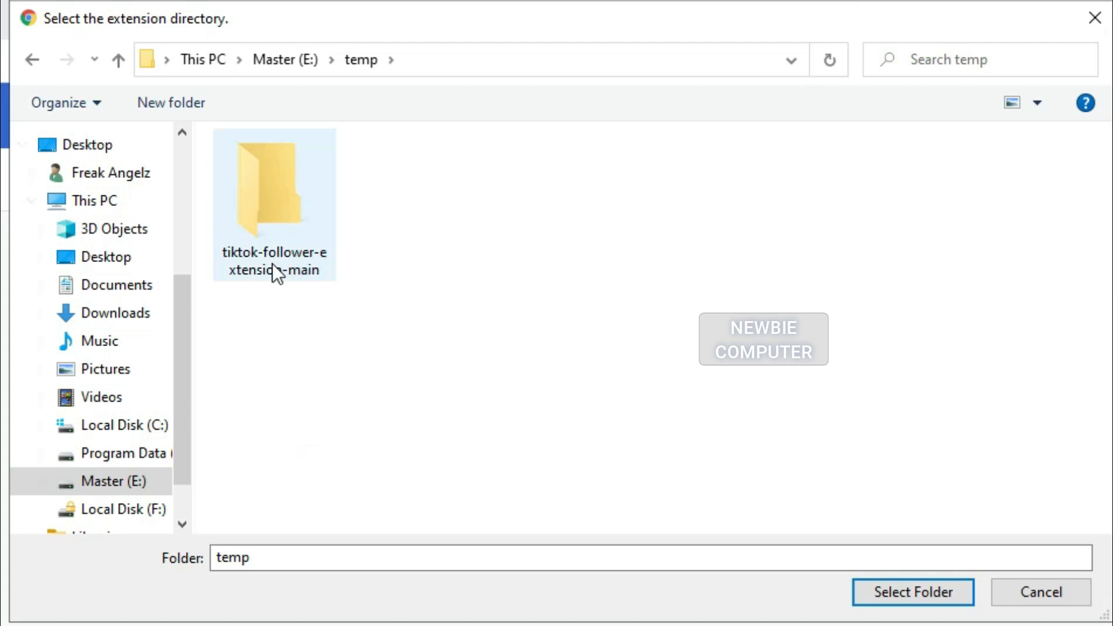
left_click(273, 188)
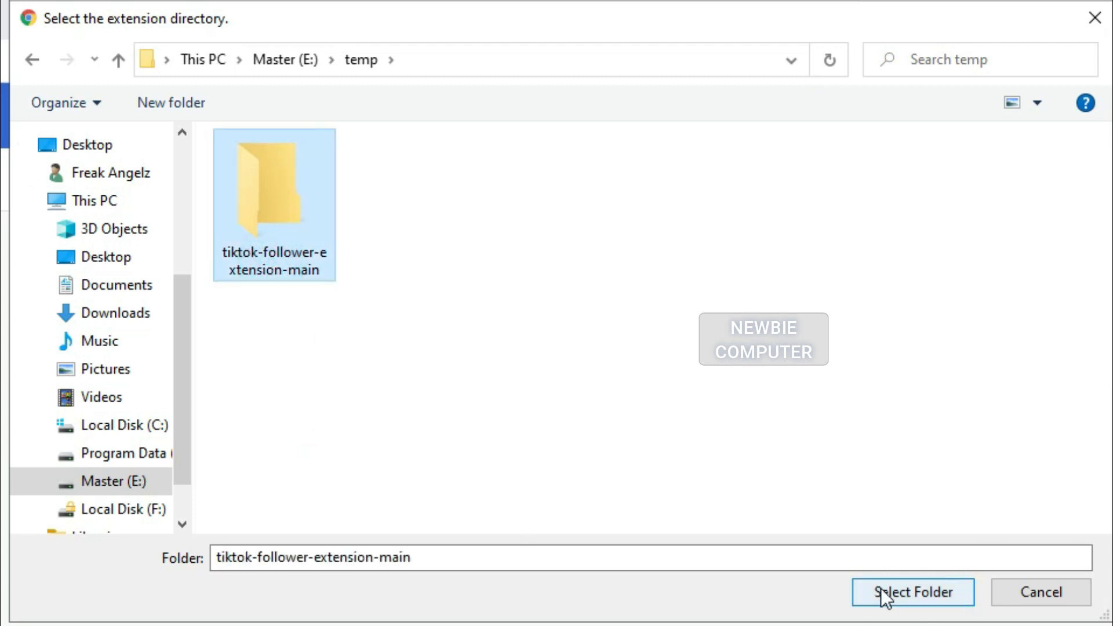
left_click(912, 592)
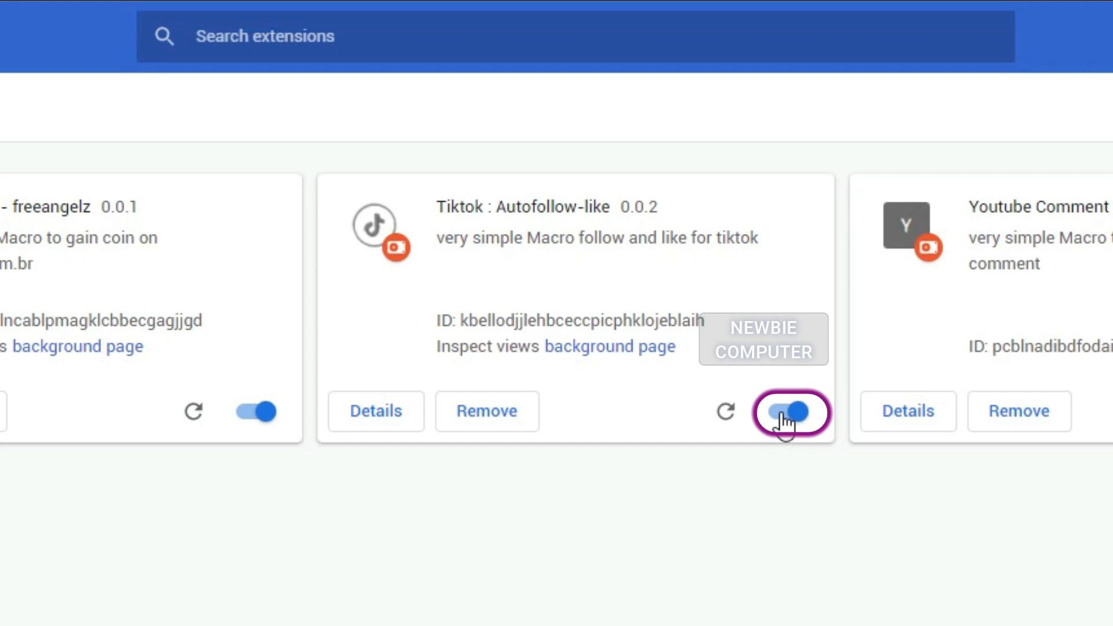
left_click(787, 411)
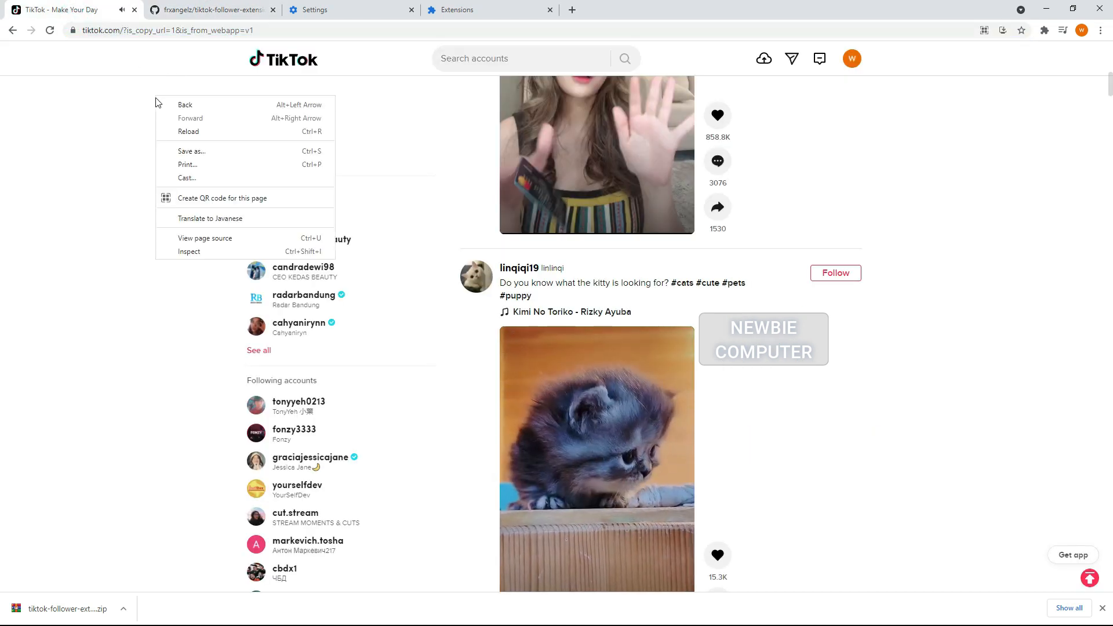
mouse_move(215, 132)
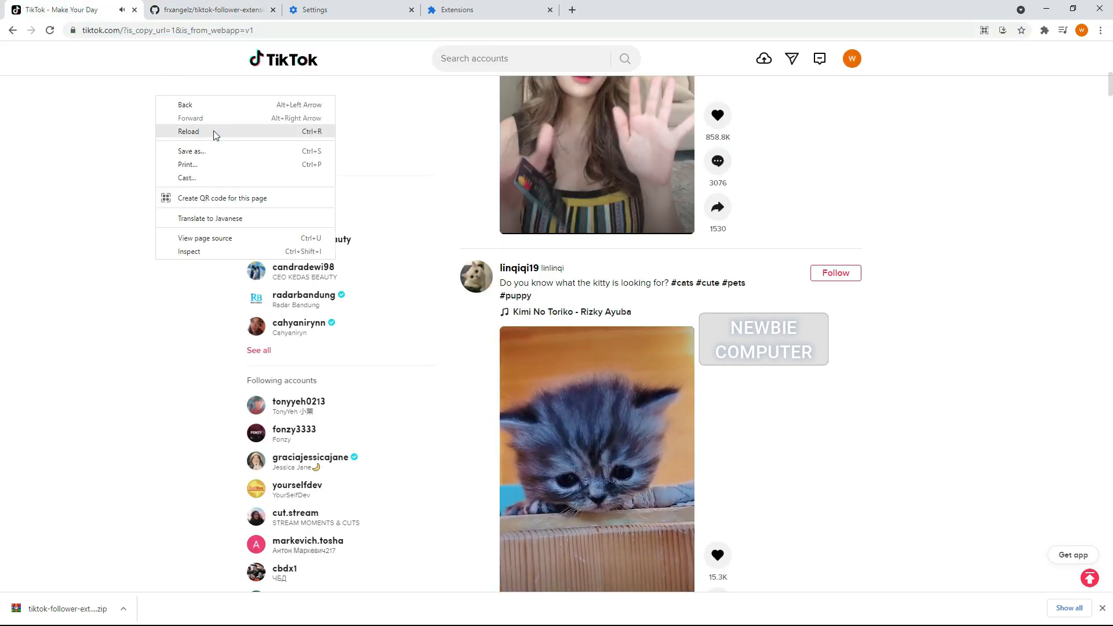
Reload the TikTok For You feed so the extension can act on fresh posts.
left_click(187, 131)
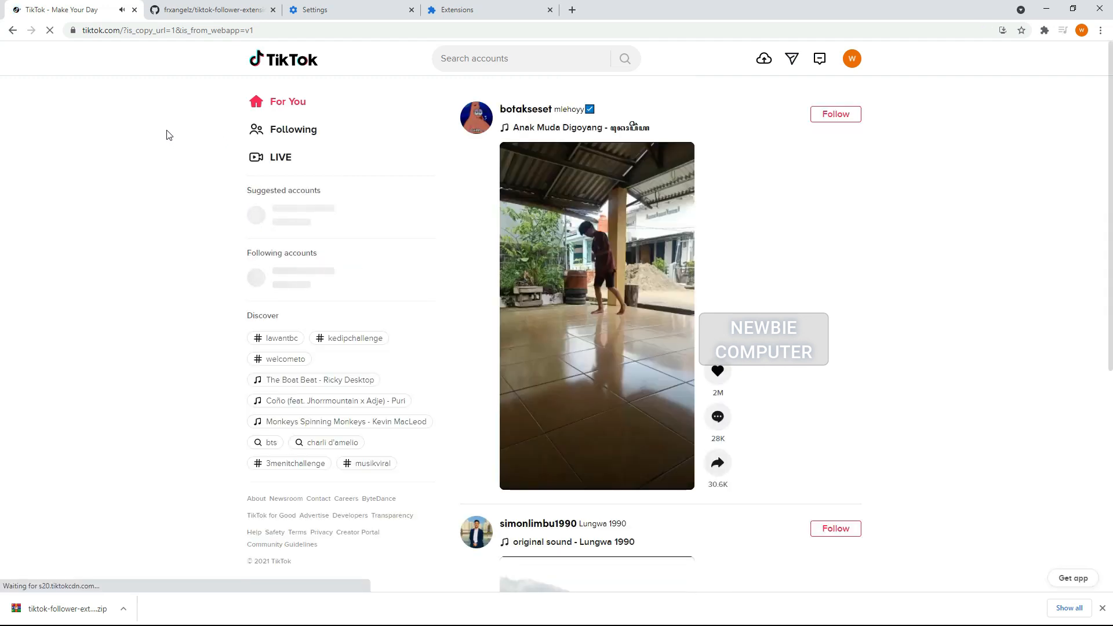
scroll("down", 3)
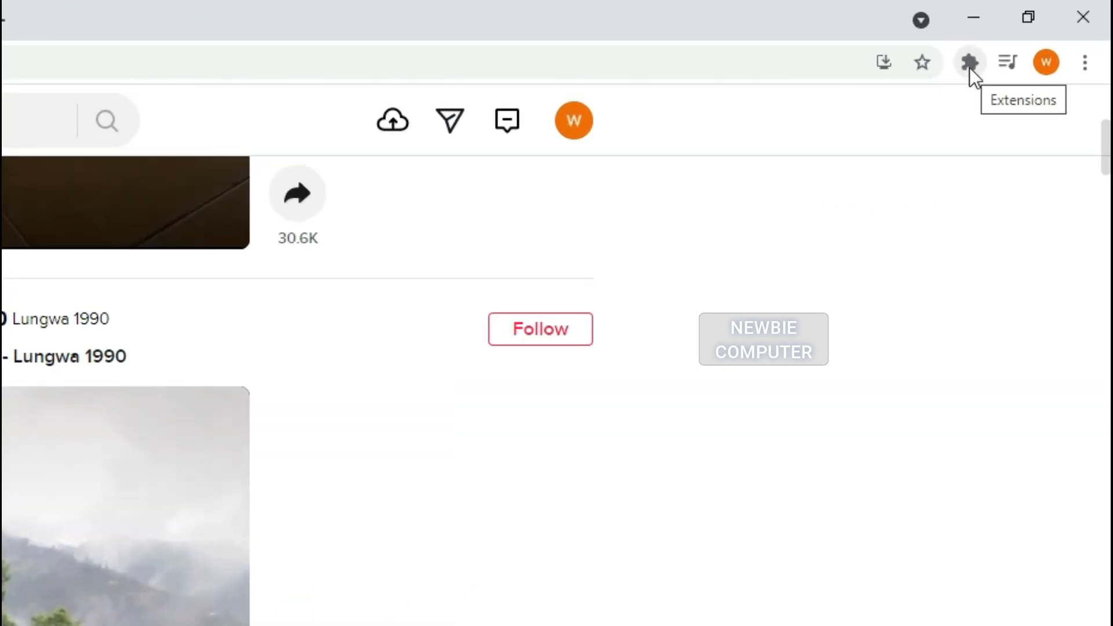
Show the Tiktok Autofollow - like popup over the feed with AutoFollow and AutoLike checked.
left_click(967, 63)
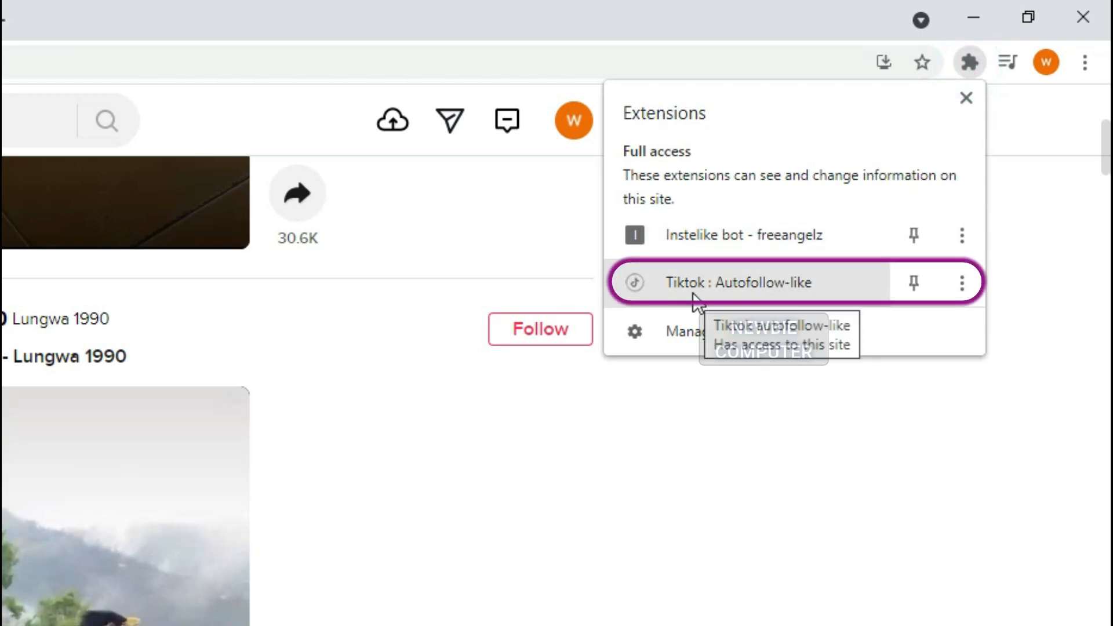
left_click(738, 281)
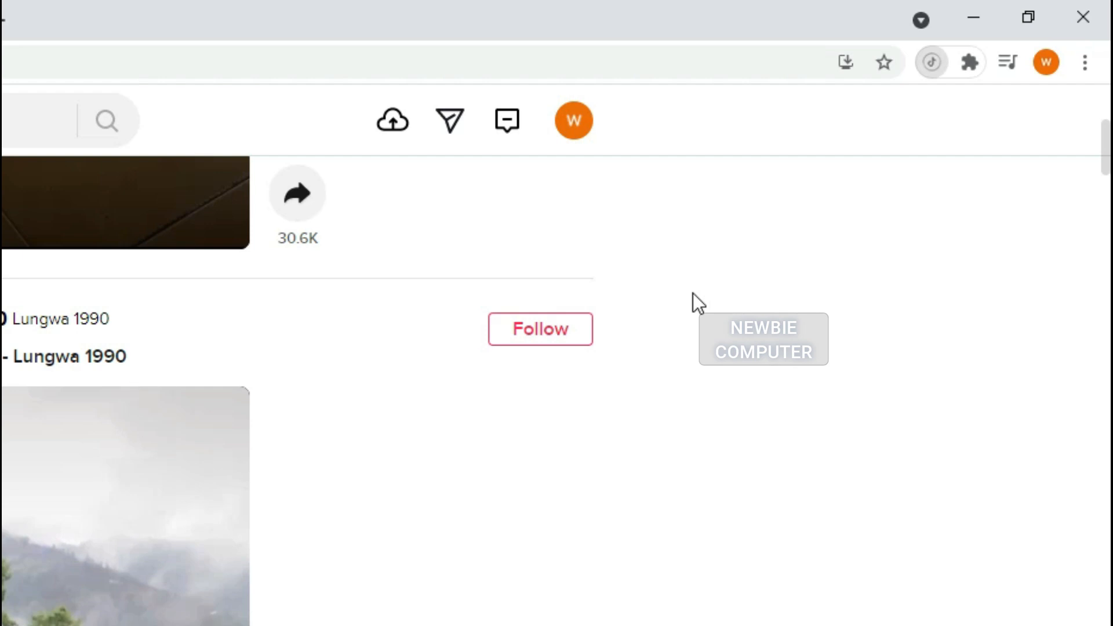
left_click(930, 62)
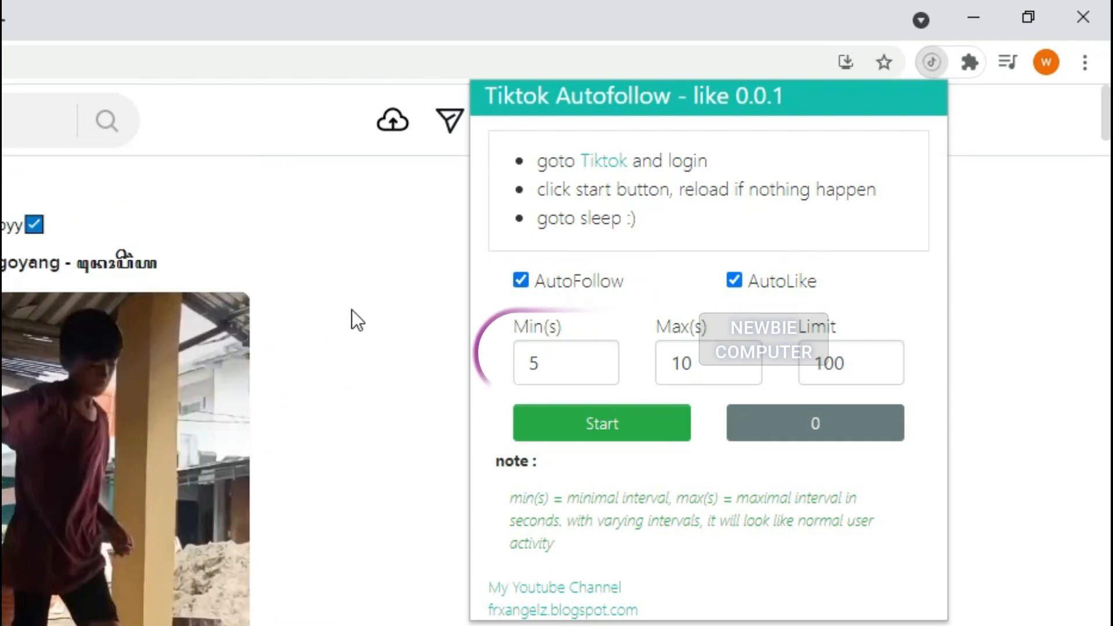
Set the extension Limit to 5, keep AutoFollow and AutoLike on, and start it.
left_click(557, 363)
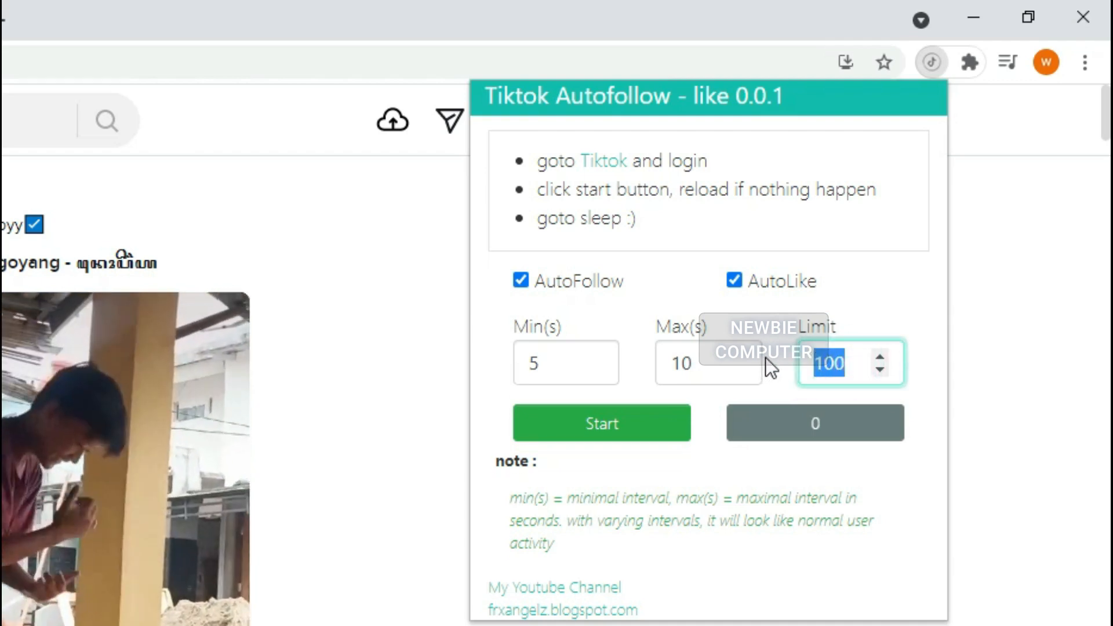
type("2")
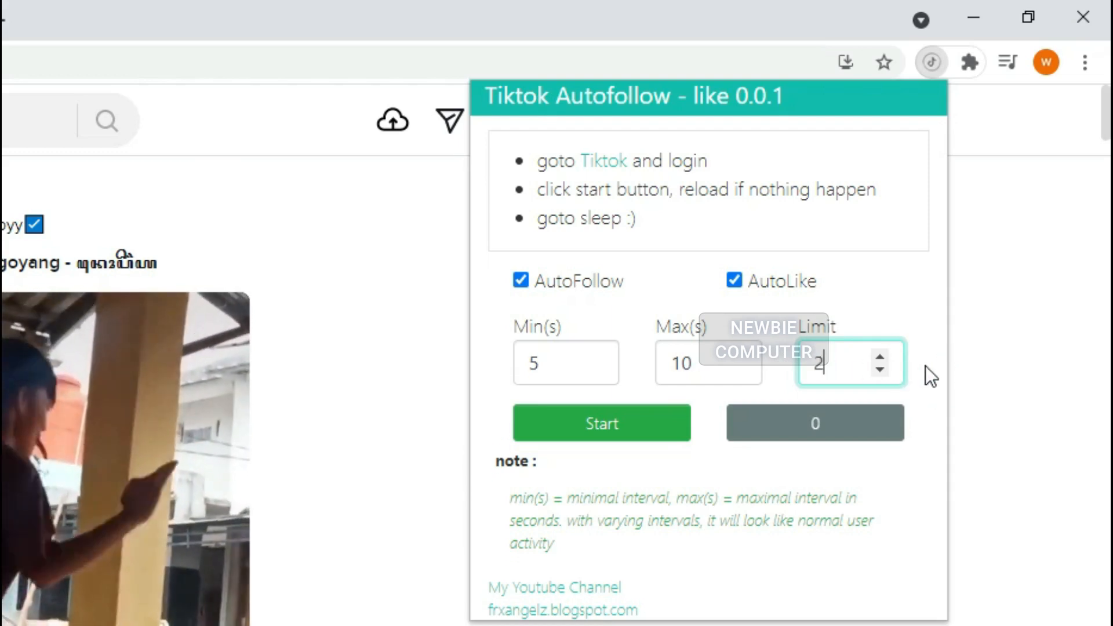
type("5")
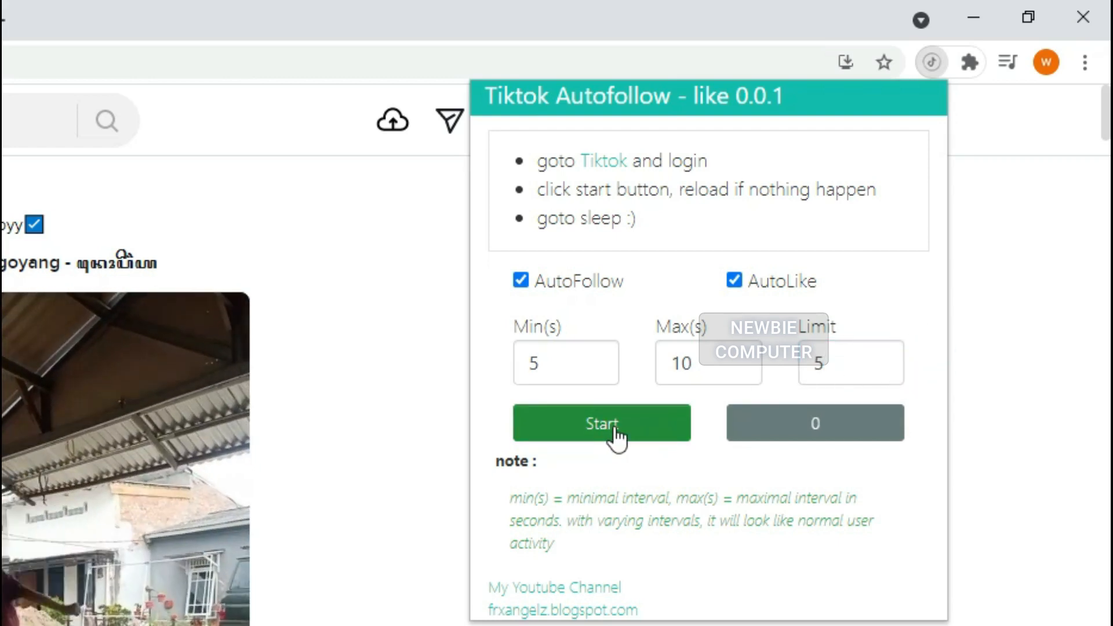
left_click(600, 422)
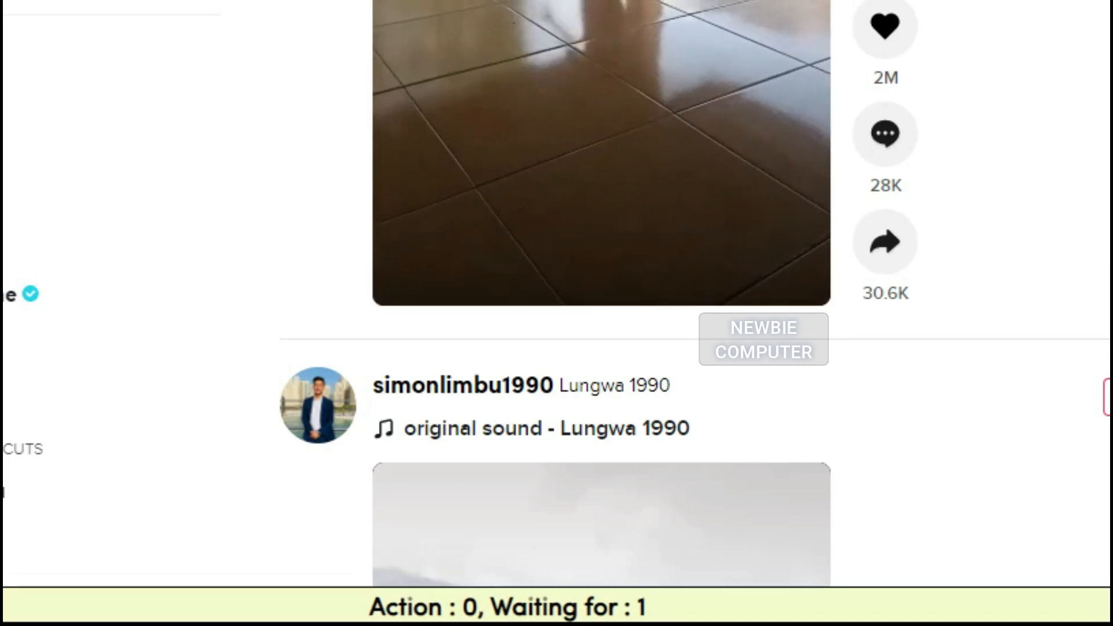
Scroll the For You feed watching accounts change from Follow to Following.
scroll("down", 3)
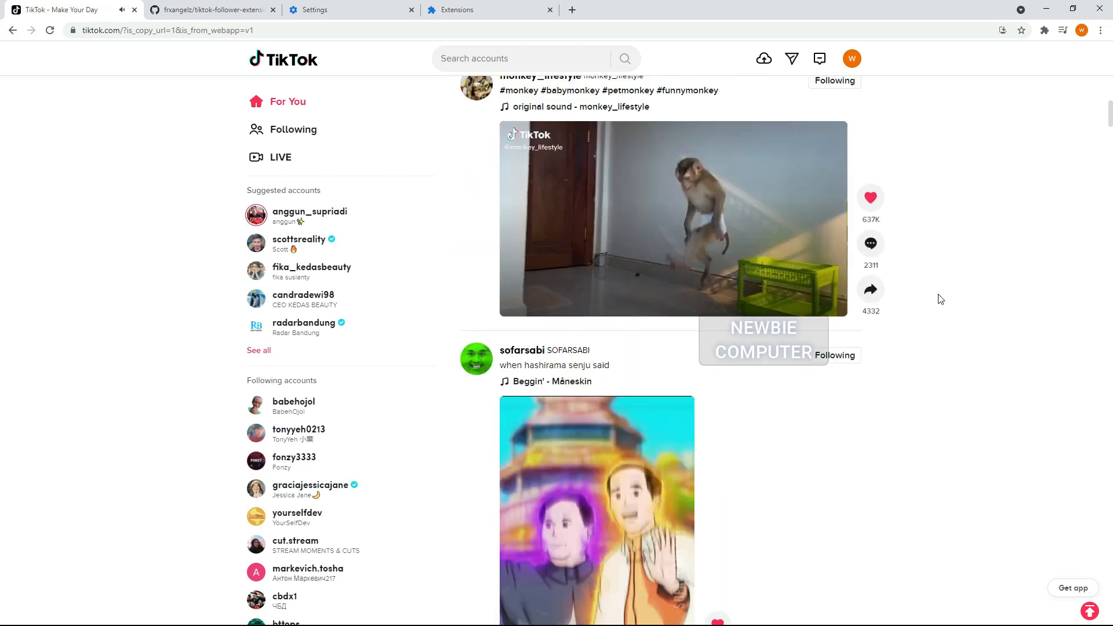
scroll("down", 3)
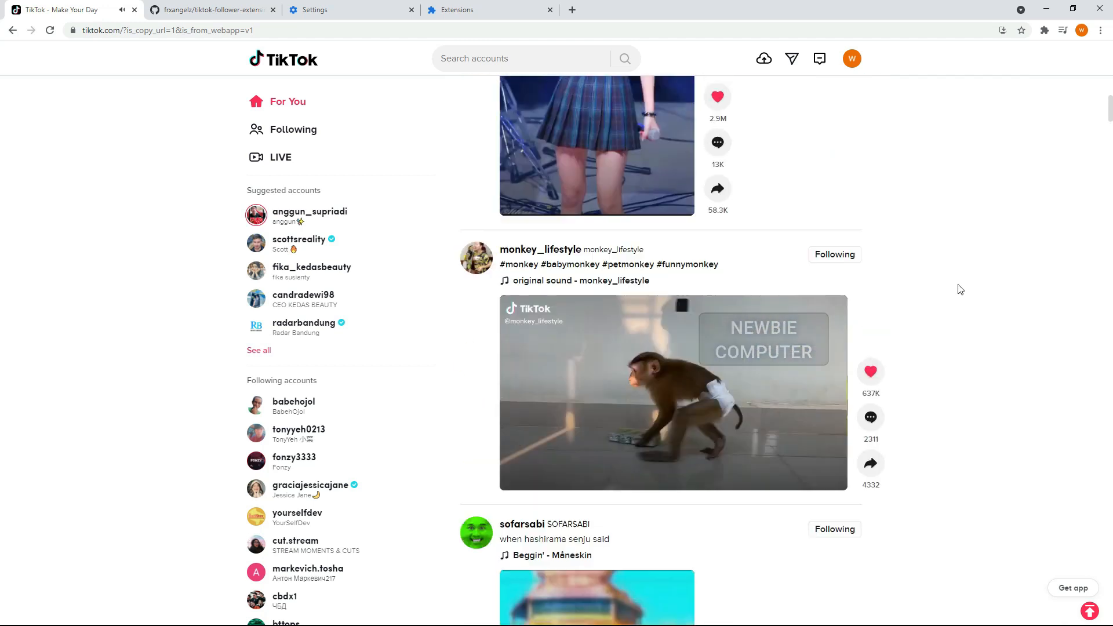
scroll("down", 3)
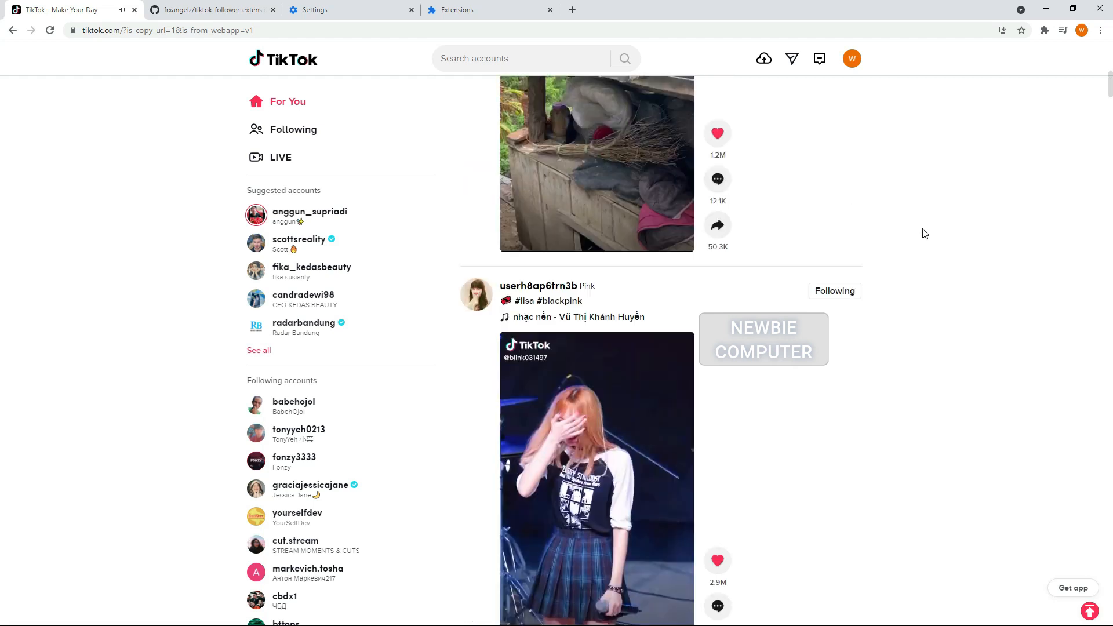
scroll("down", 3)
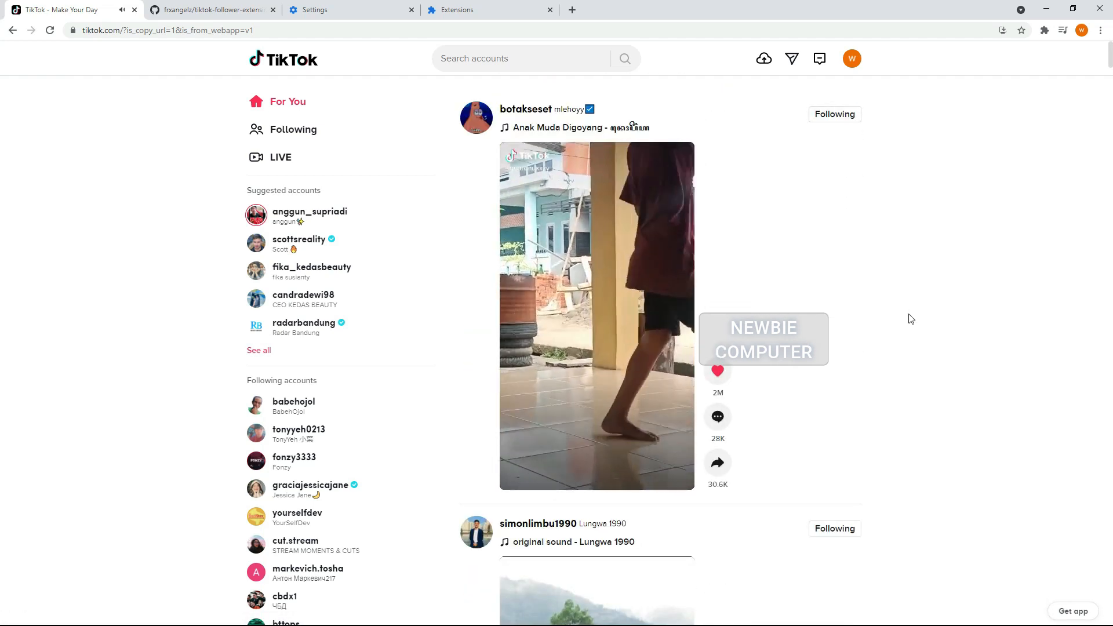
scroll("down", 3)
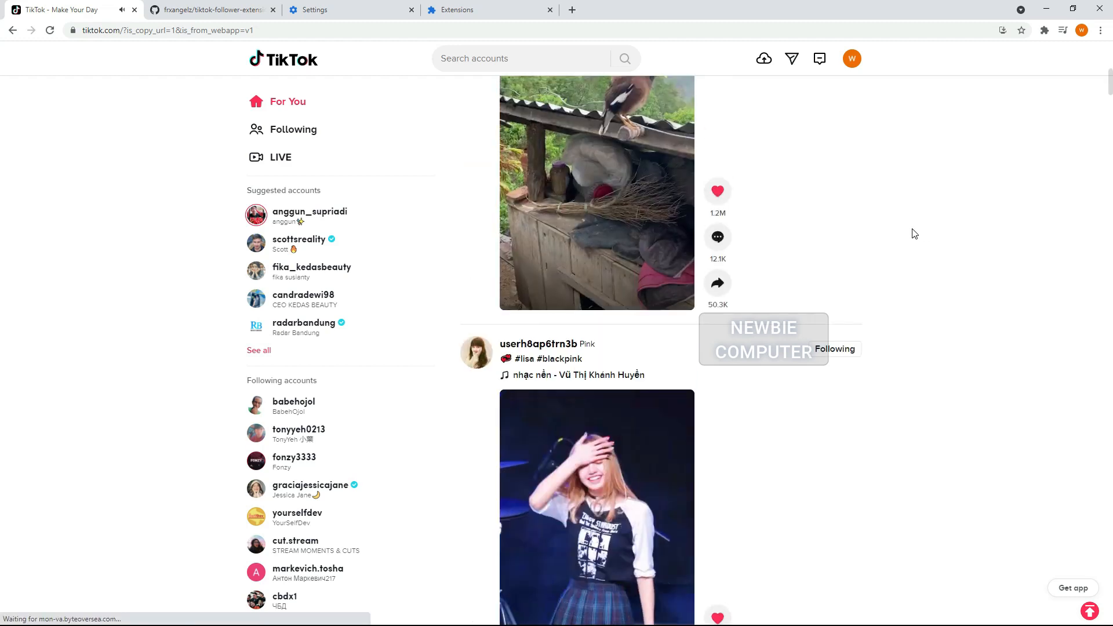
scroll("down", 3)
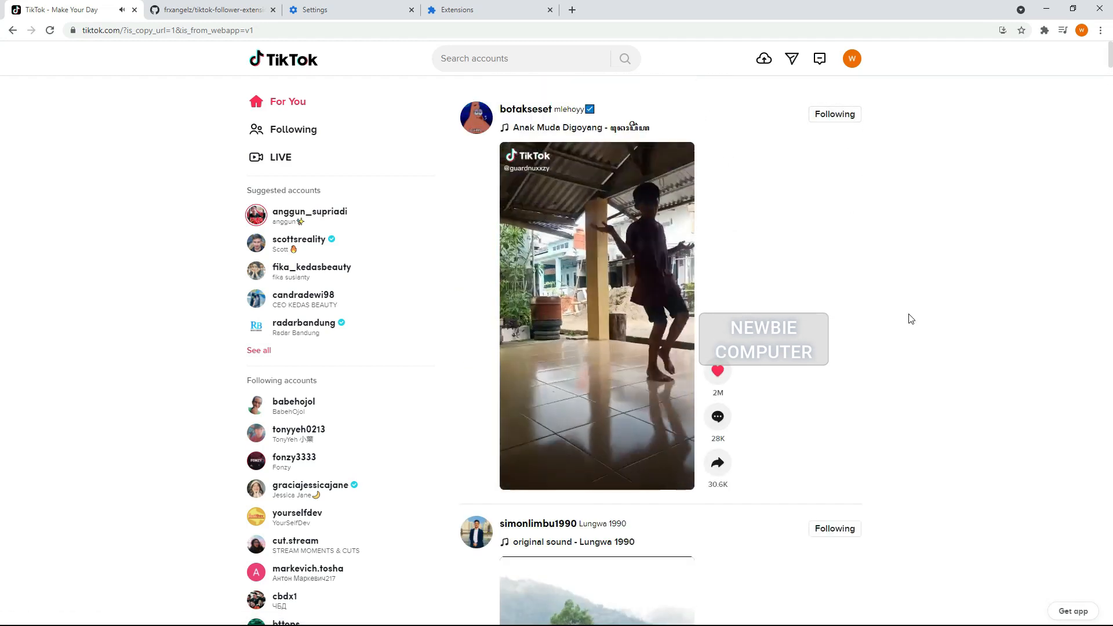
scroll("down", 3)
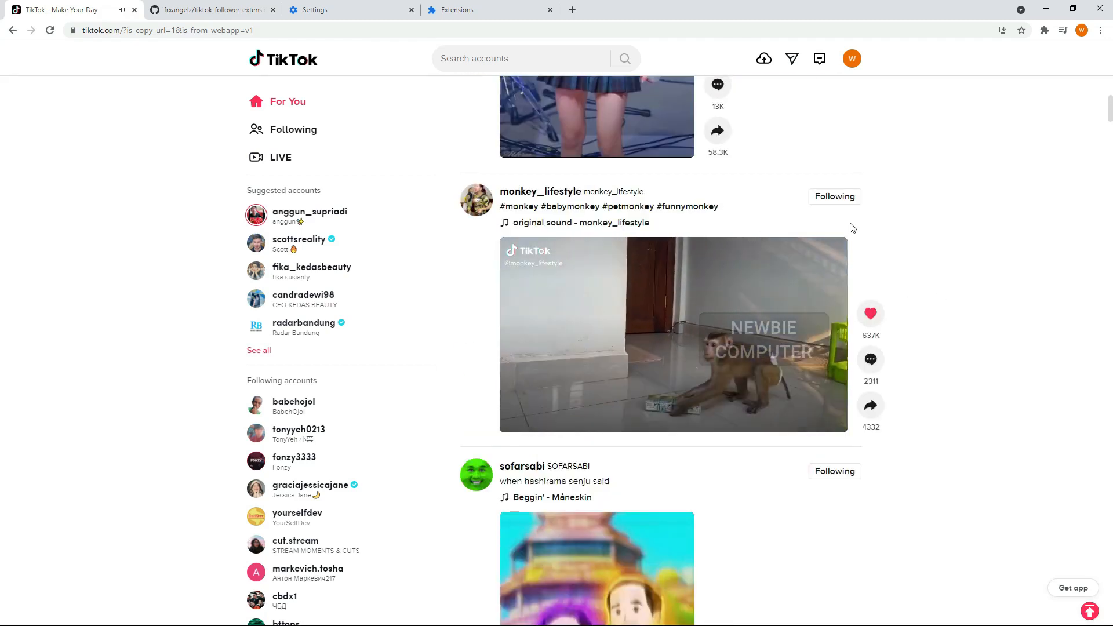
scroll("down", 3)
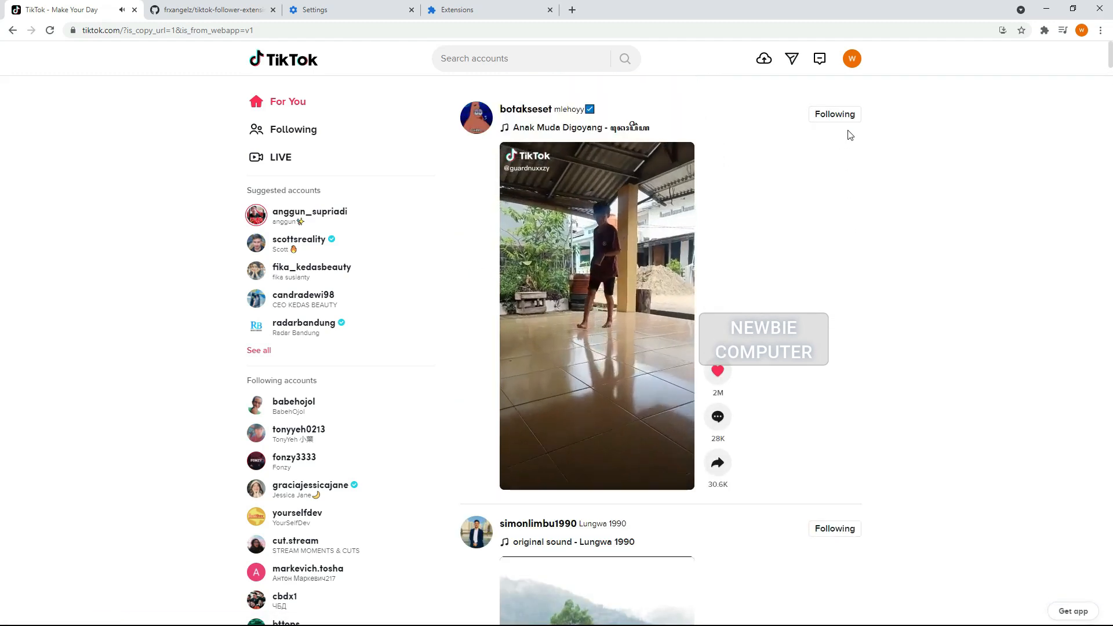
scroll("down", 3)
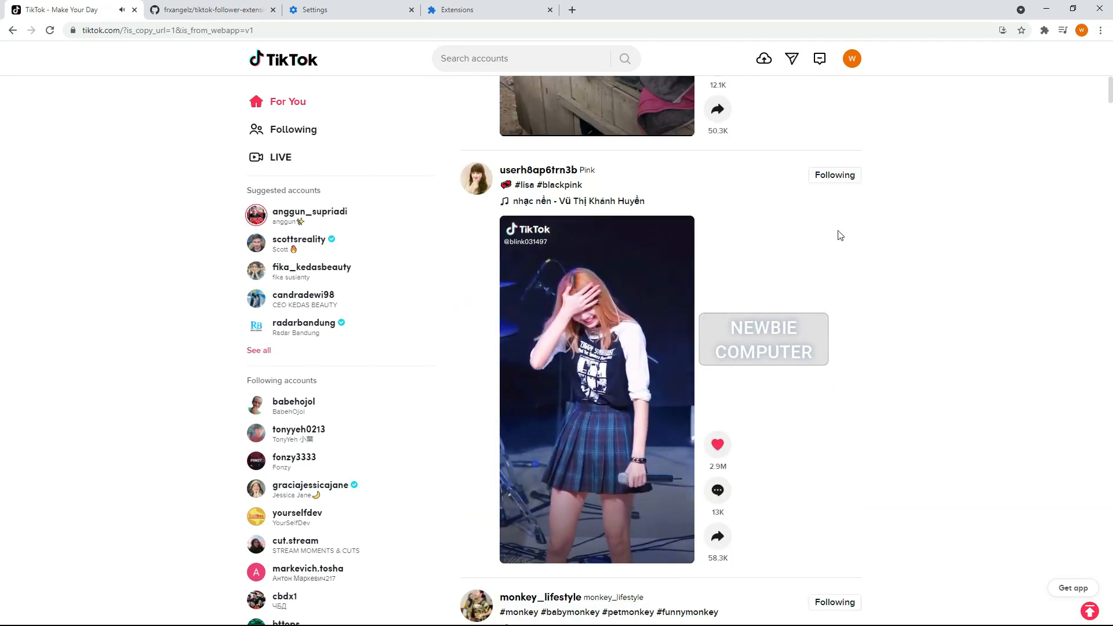
scroll("down", 3)
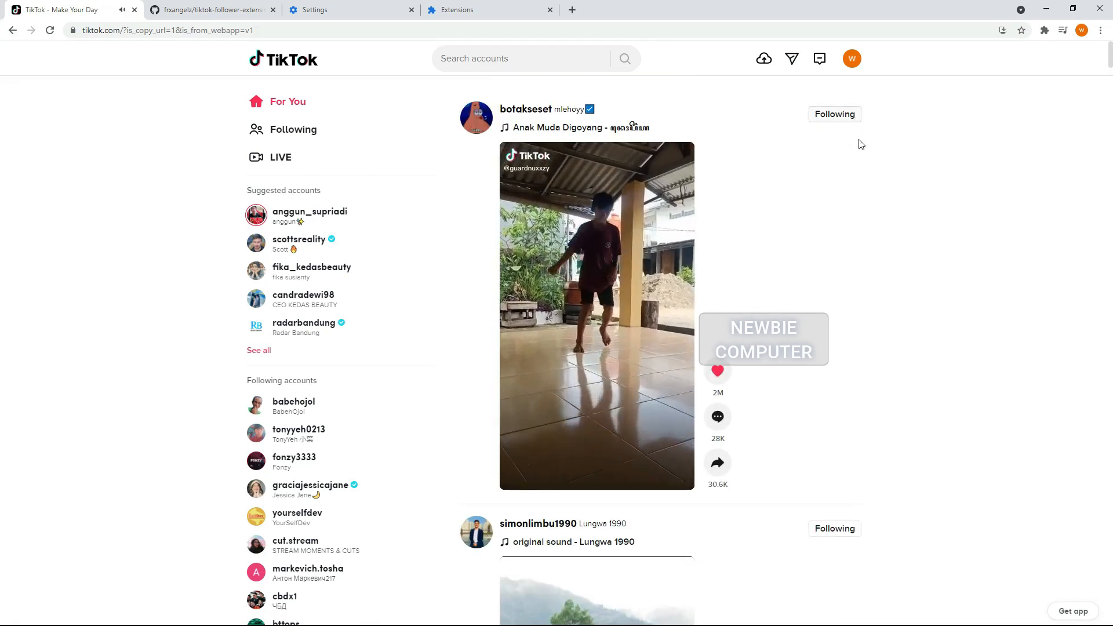
scroll("down", 3)
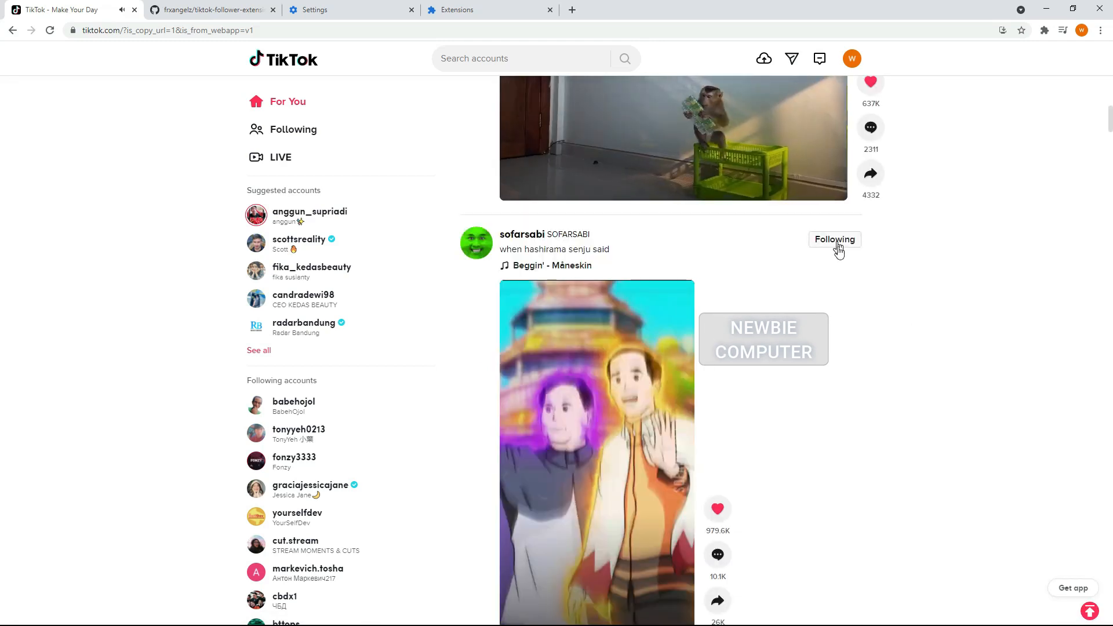